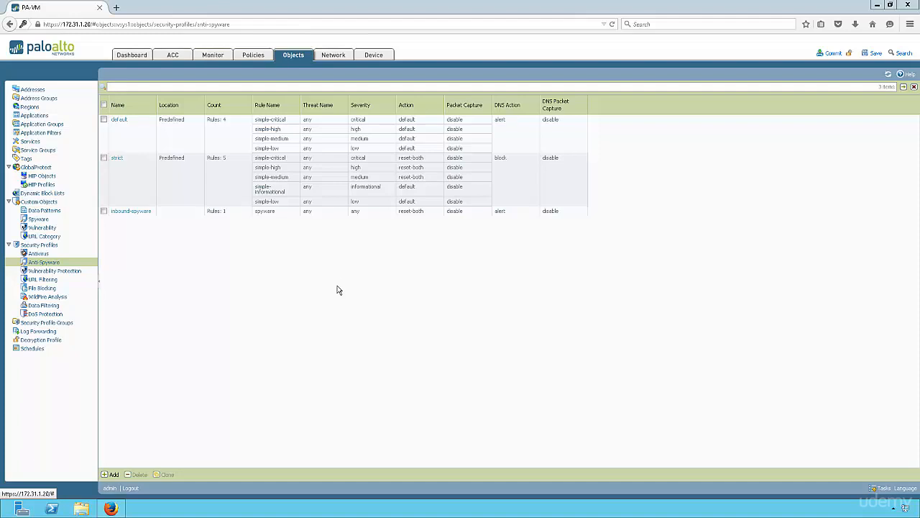
mouse_move(353, 285)
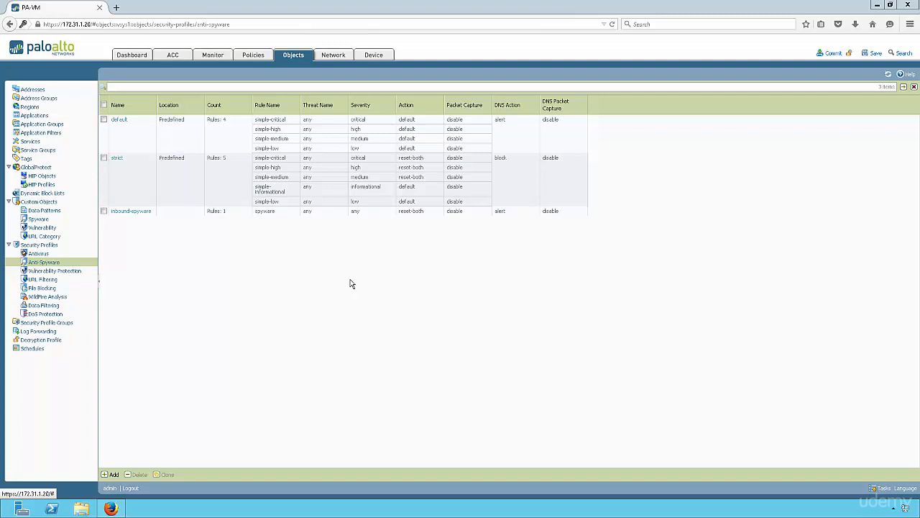
mouse_move(192, 167)
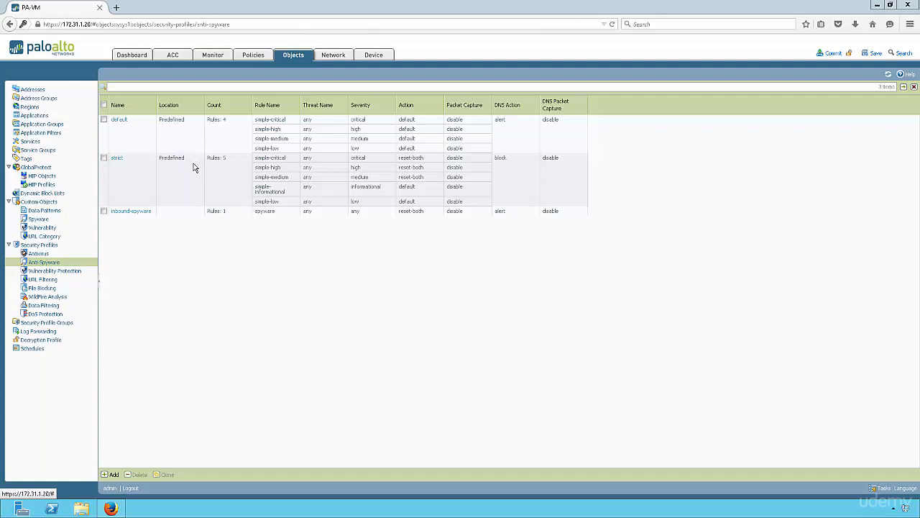
mouse_move(123, 122)
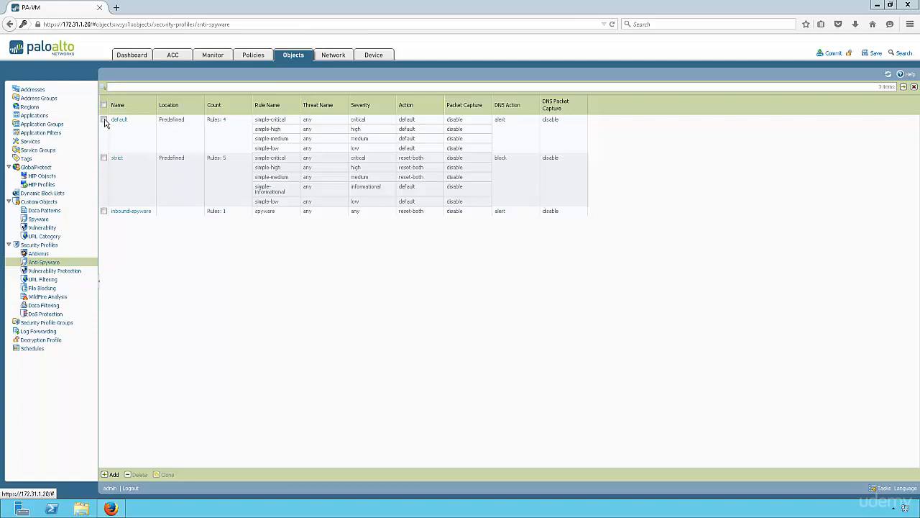
- View the read-only default anti-spyware profile's rules and exceptions, listing all spyware signatures
left_click(104, 119)
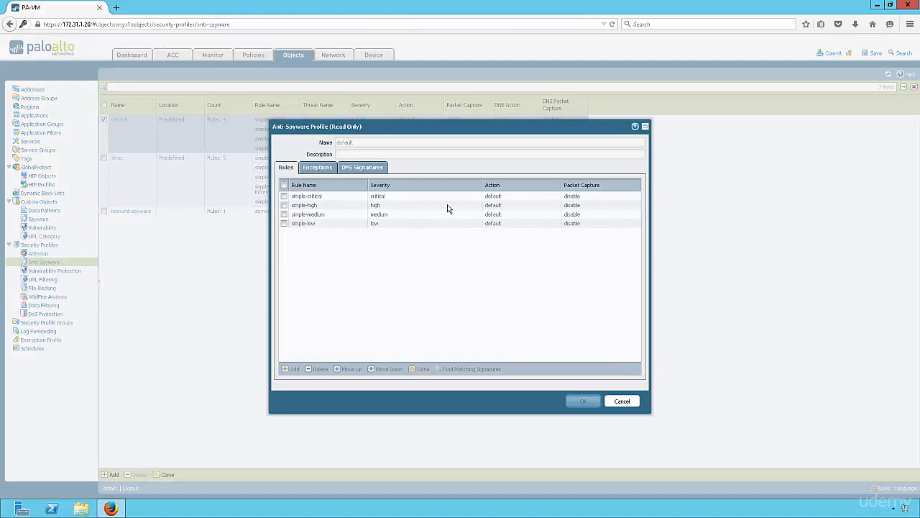
mouse_move(505, 207)
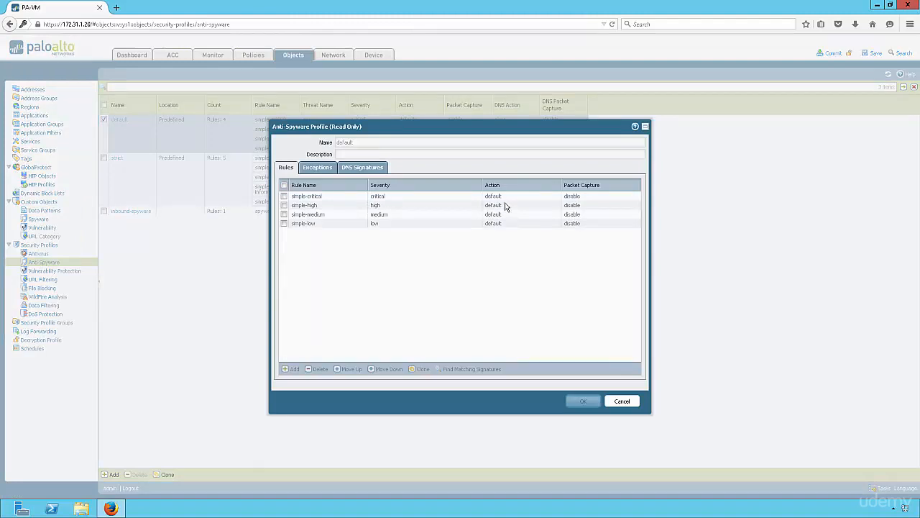
mouse_move(313, 214)
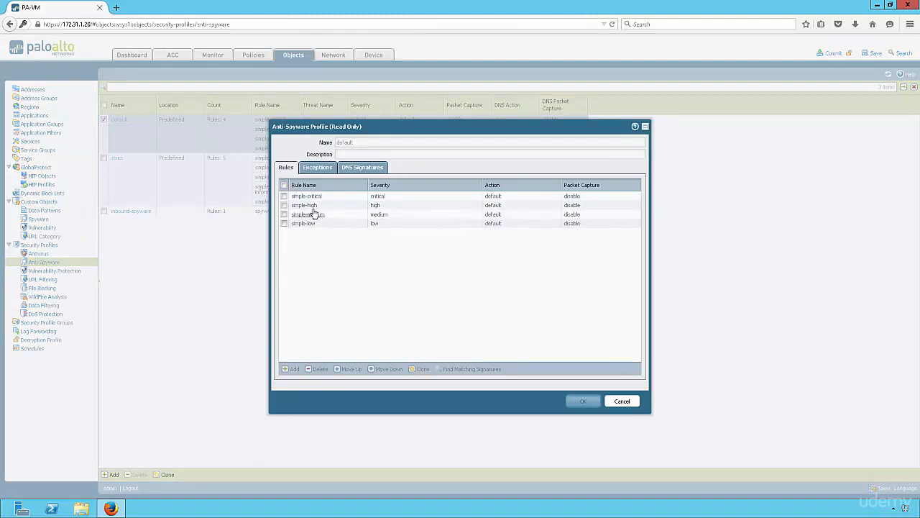
mouse_move(483, 215)
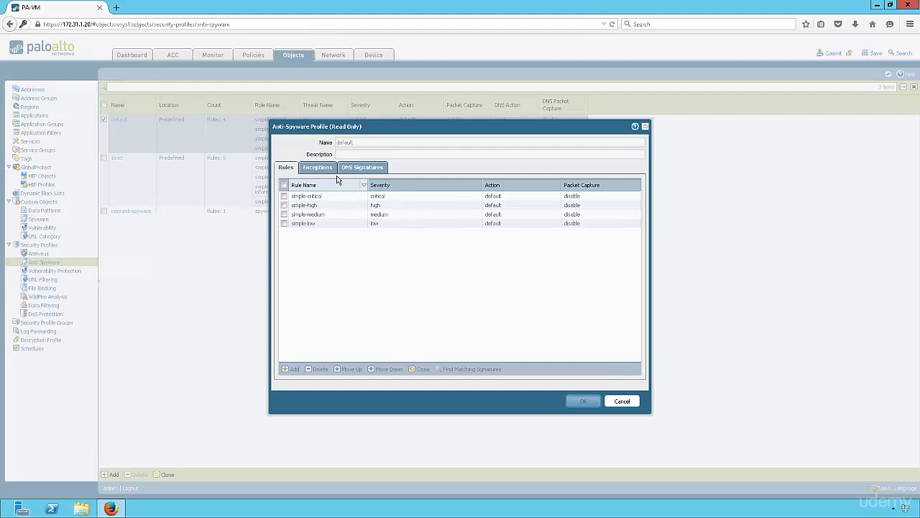
left_click(316, 167)
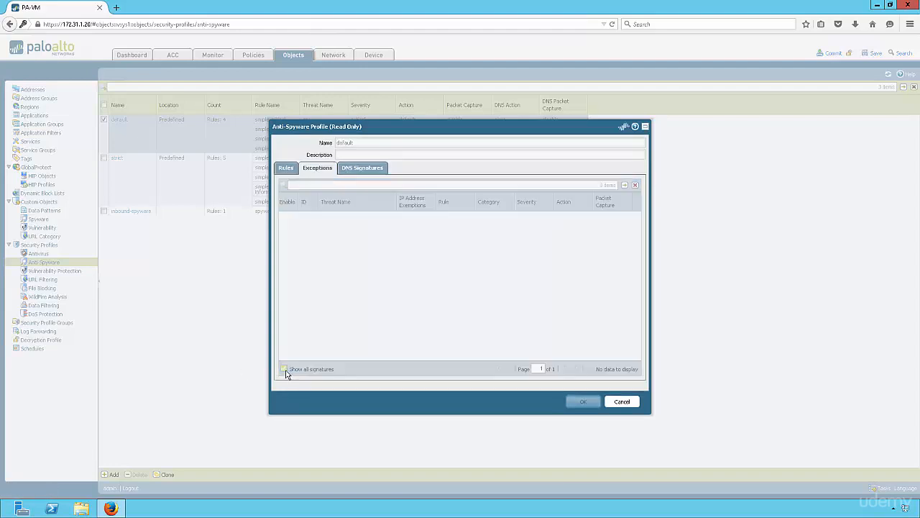
left_click(284, 368)
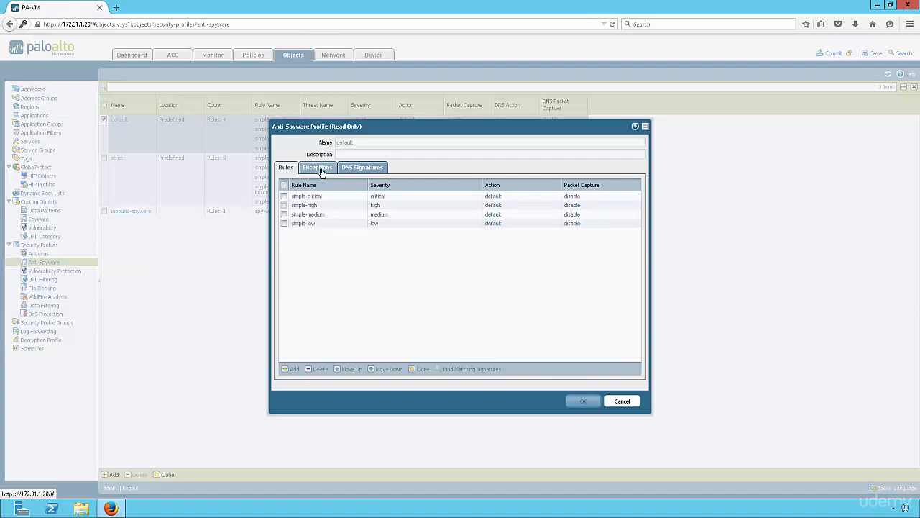
- Page through the default profile's signature list and review its DNS Signatures settings
left_click(316, 167)
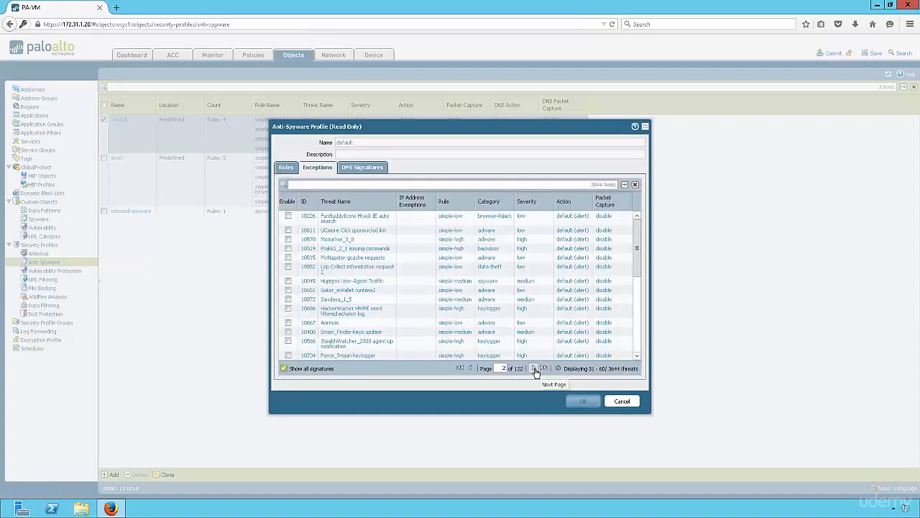
left_click(535, 368)
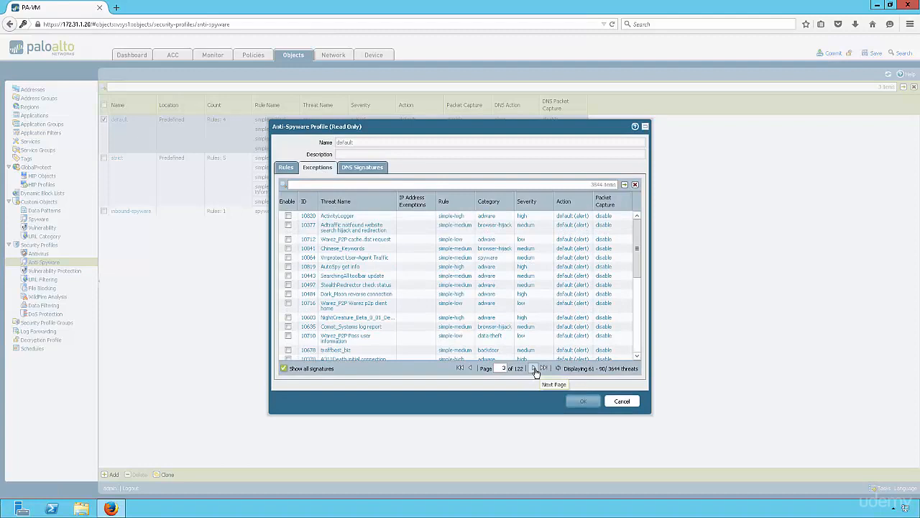
left_click(533, 369)
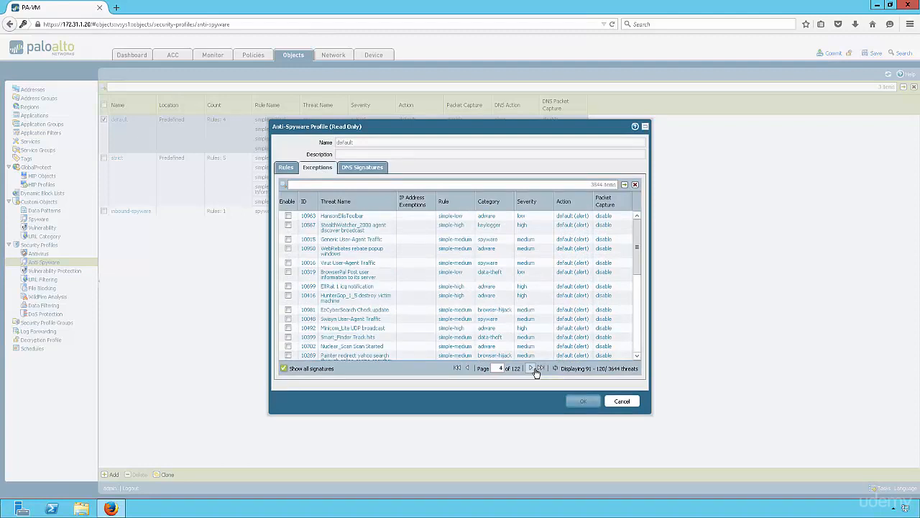
left_click(530, 368)
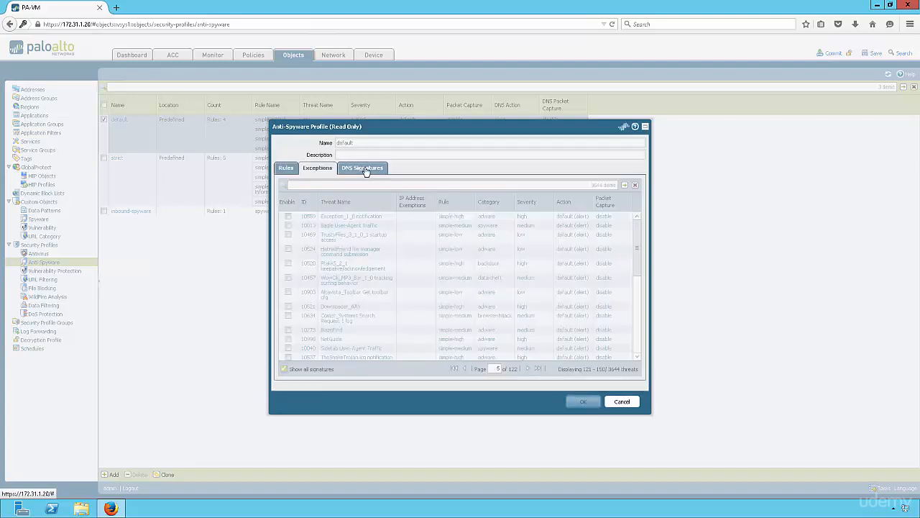
left_click(363, 166)
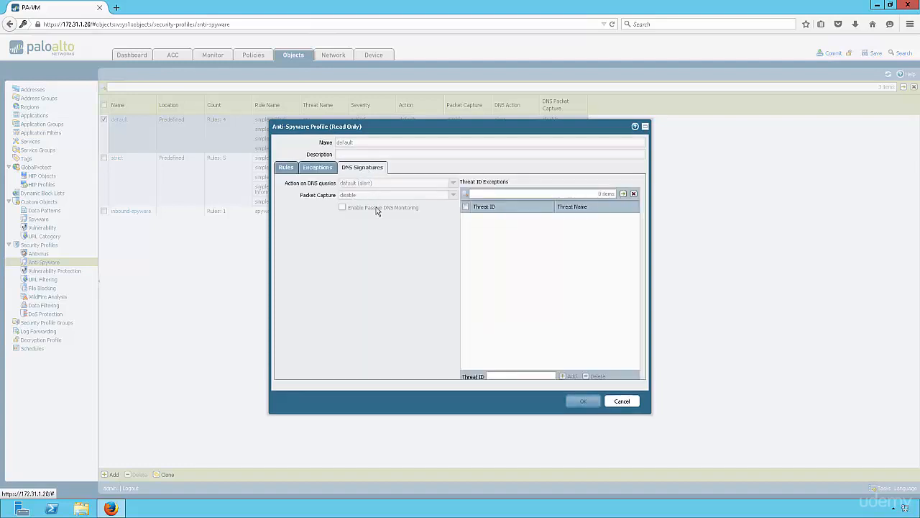
mouse_move(373, 200)
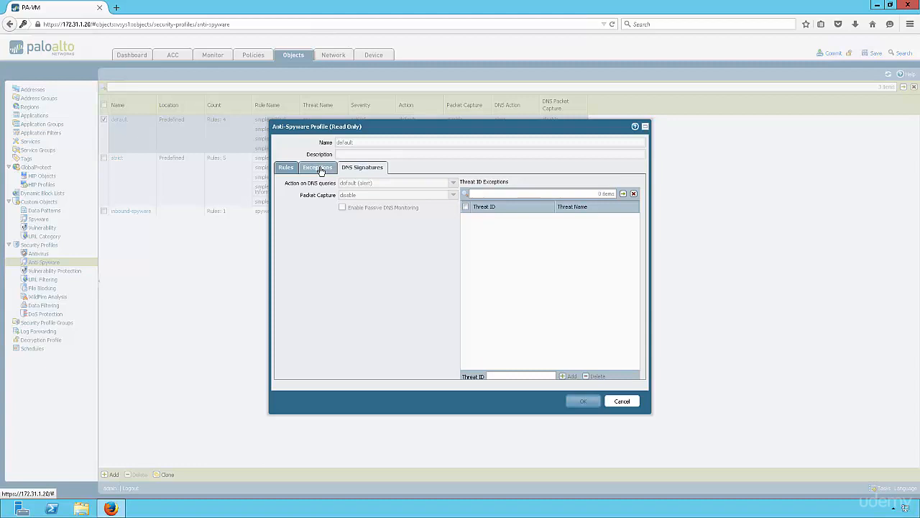
- Review the strict profile's rules, exceptions and DNS signature settings, then close it unchanged
left_click(621, 399)
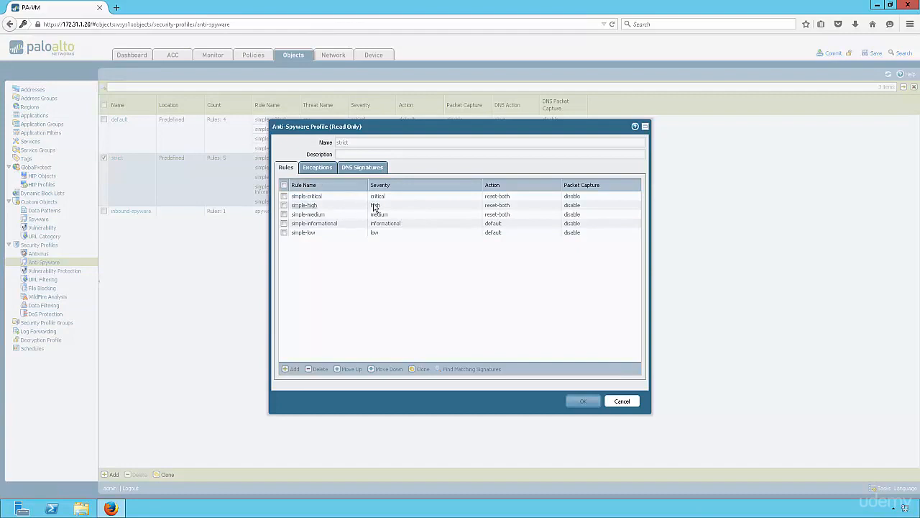
mouse_move(500, 205)
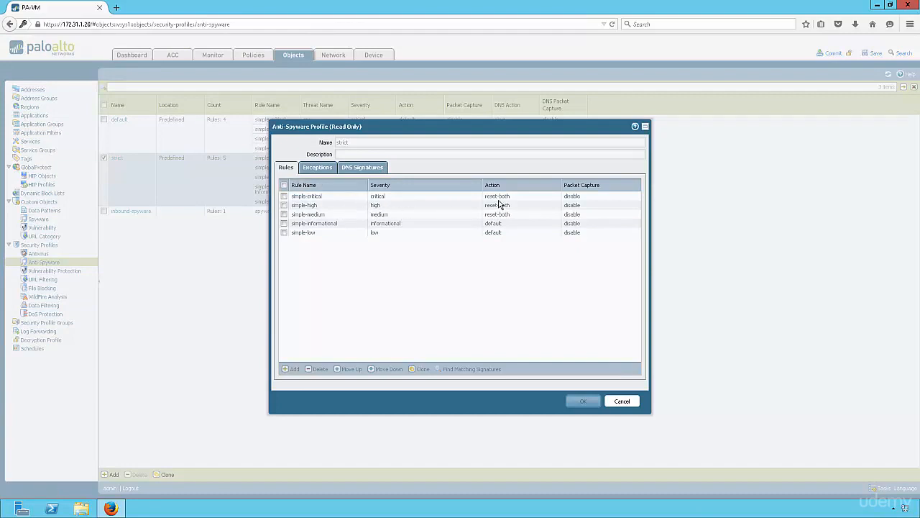
mouse_move(511, 213)
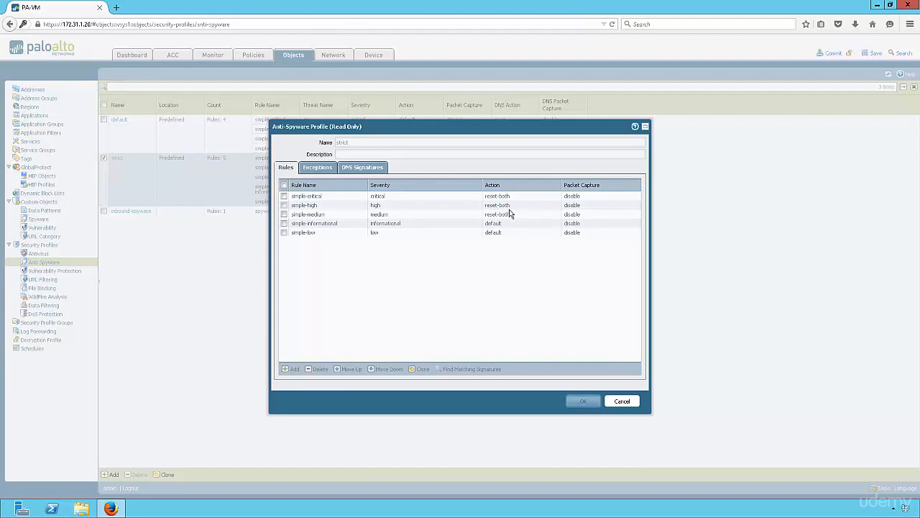
mouse_move(409, 218)
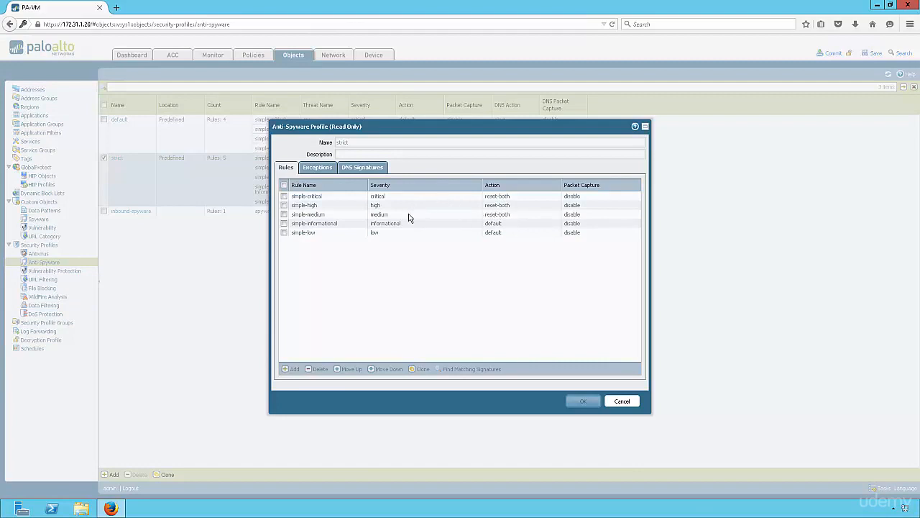
left_click(317, 167)
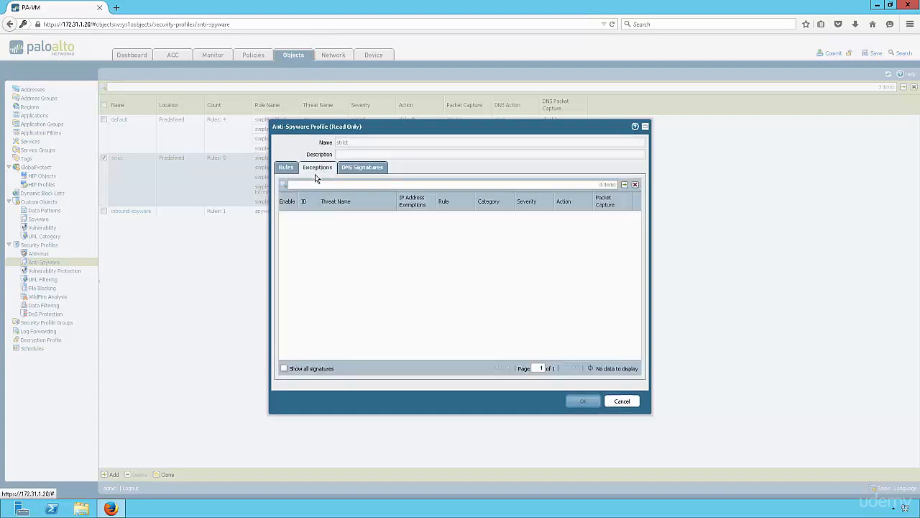
mouse_move(328, 180)
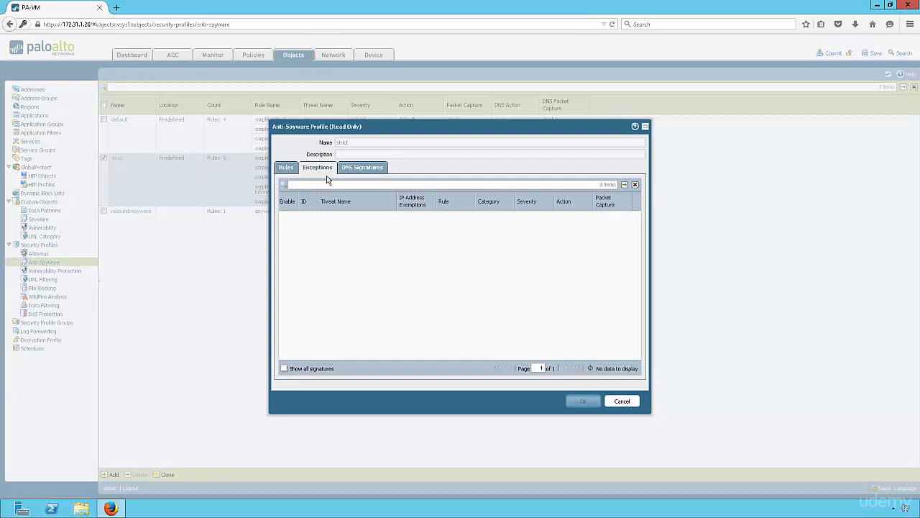
mouse_move(351, 172)
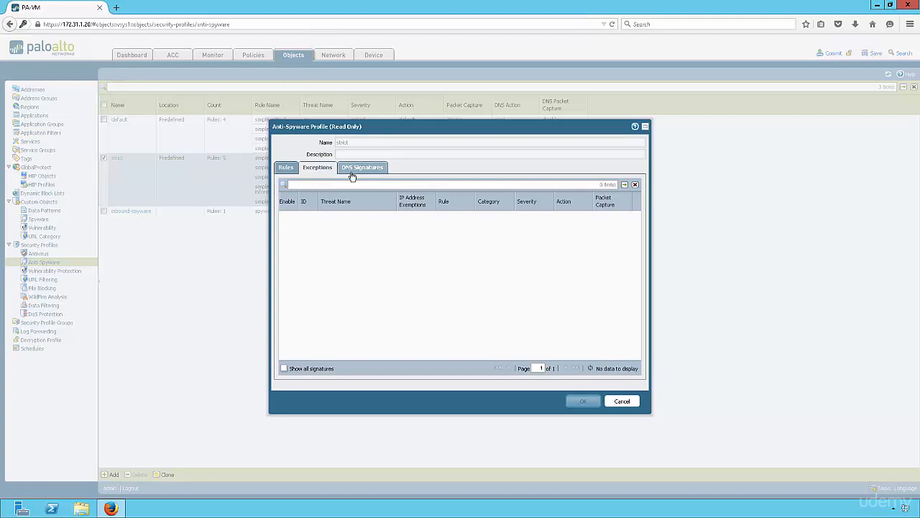
left_click(362, 167)
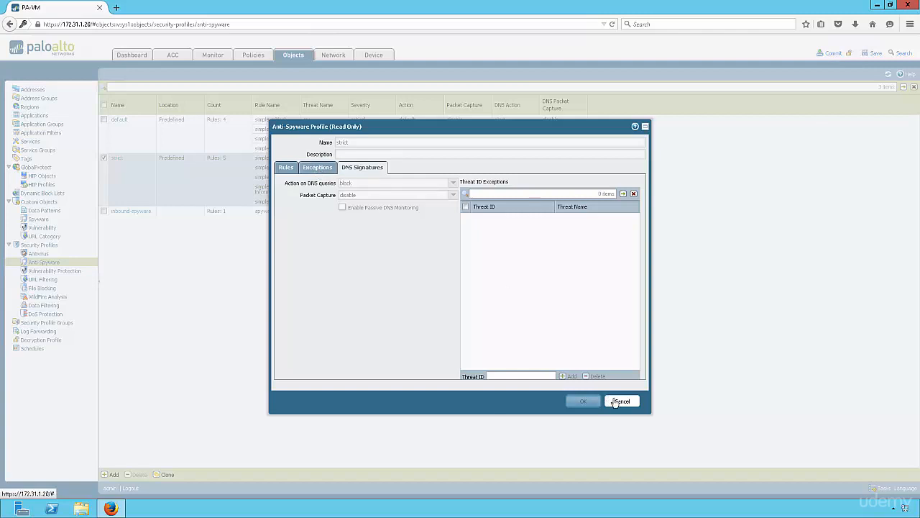
left_click(622, 399)
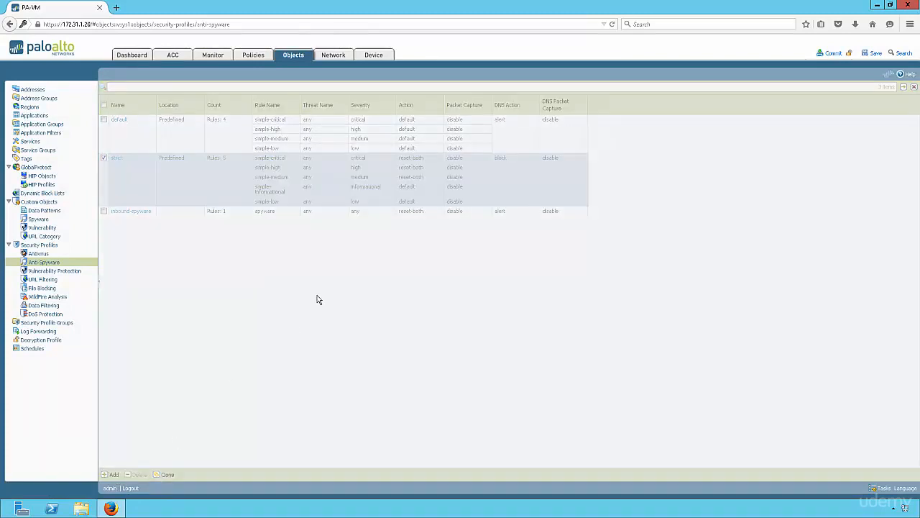
left_click(112, 475)
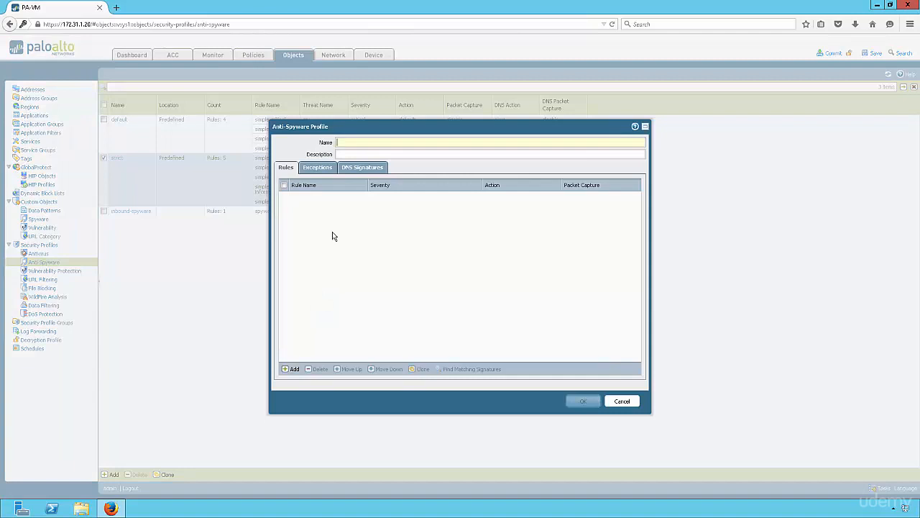
type("Outbound")
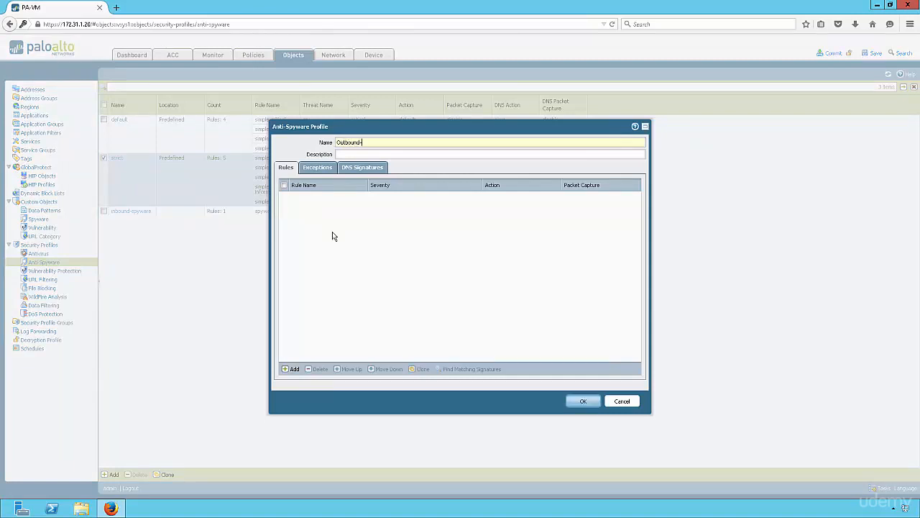
type("-Spyware")
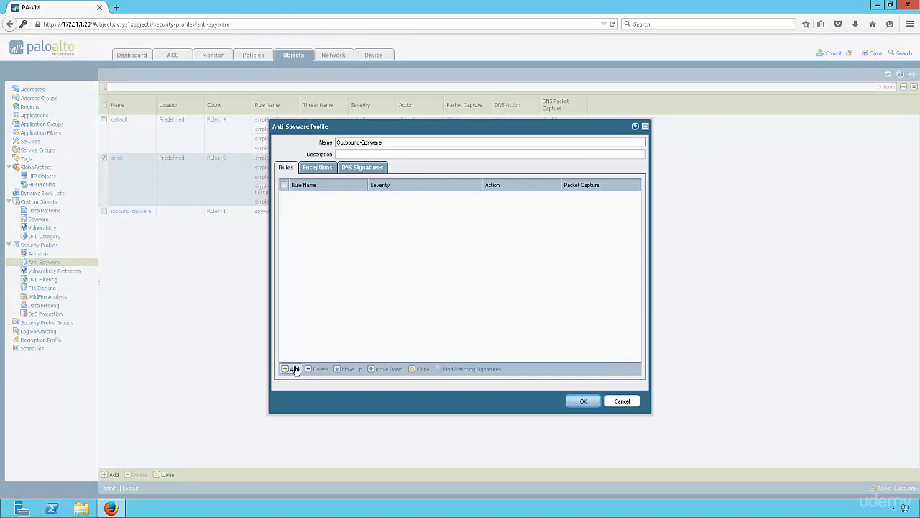
left_click(291, 369)
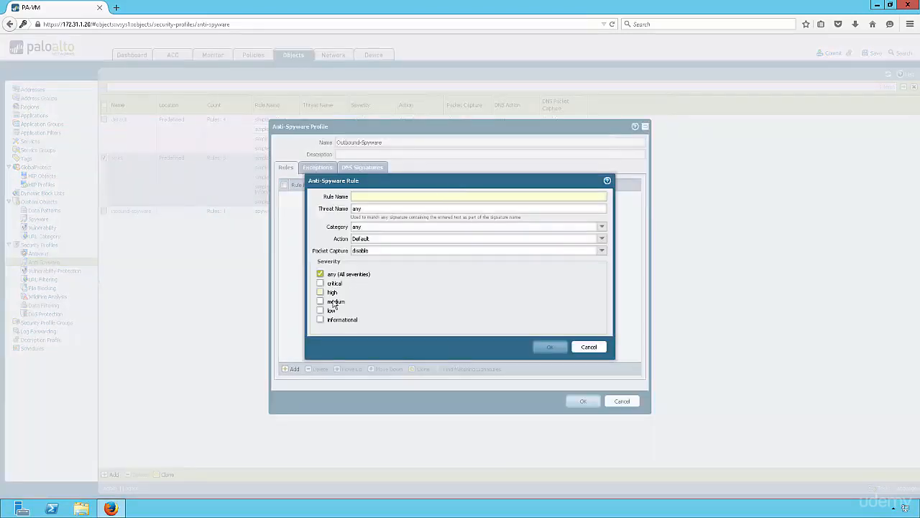
left_click(601, 227)
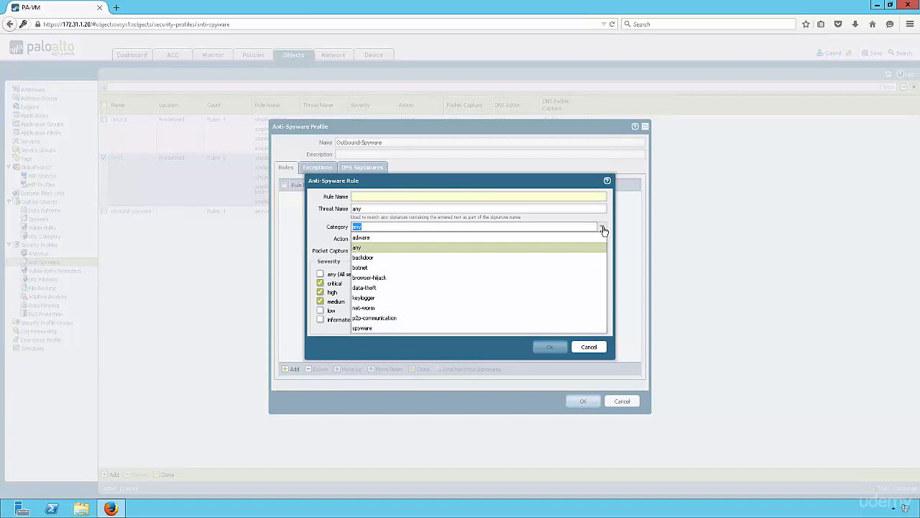
mouse_move(486, 239)
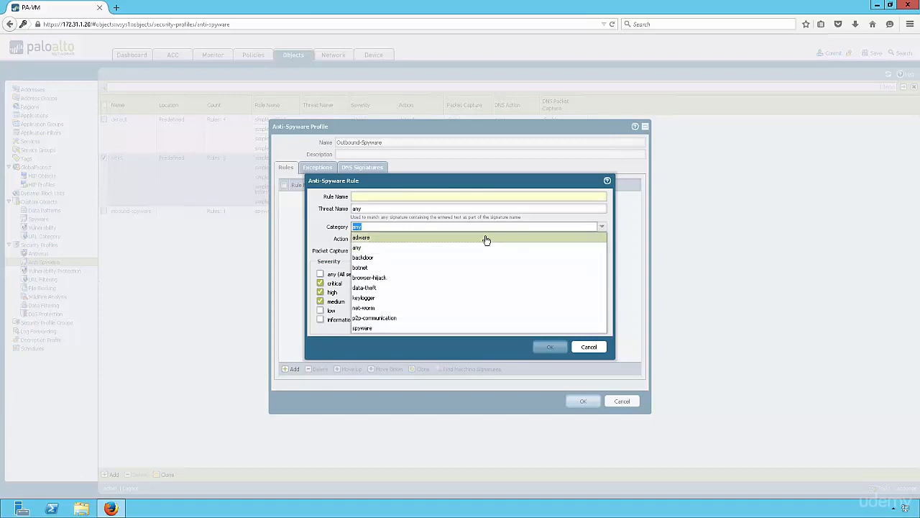
mouse_move(463, 257)
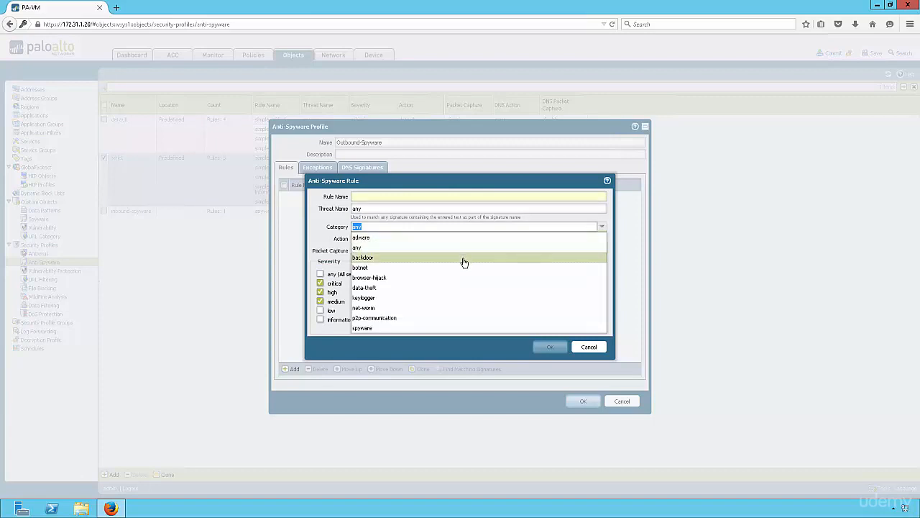
mouse_move(463, 277)
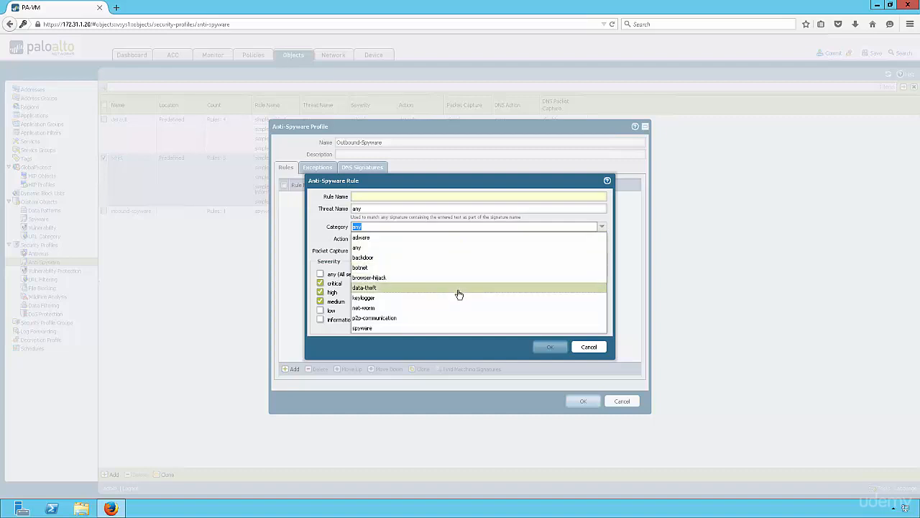
mouse_move(452, 308)
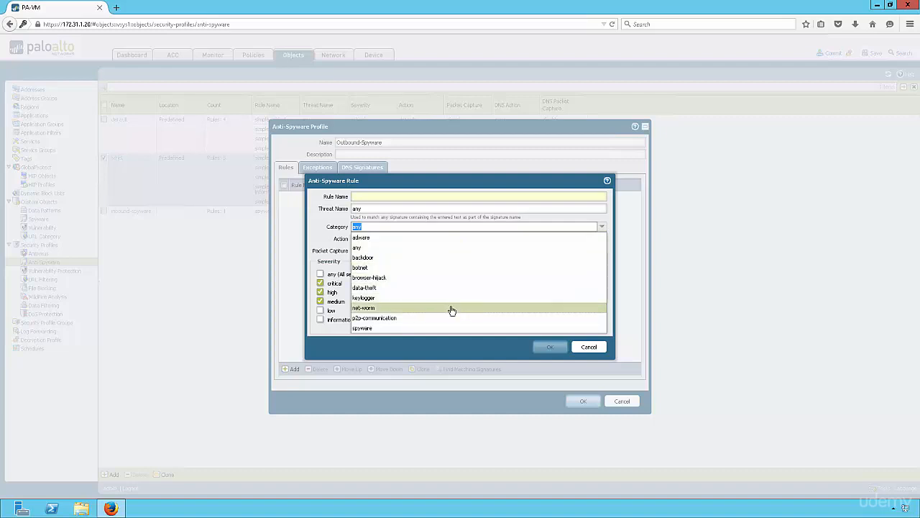
mouse_move(448, 319)
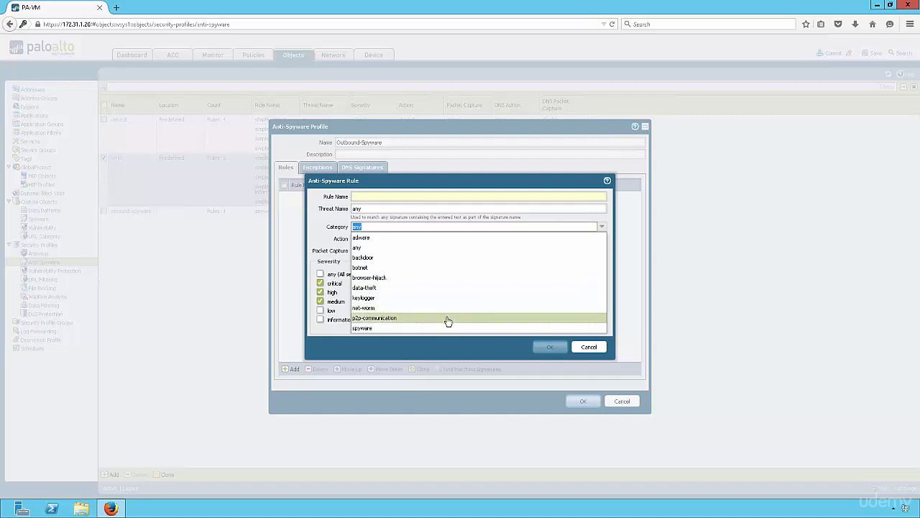
mouse_move(443, 328)
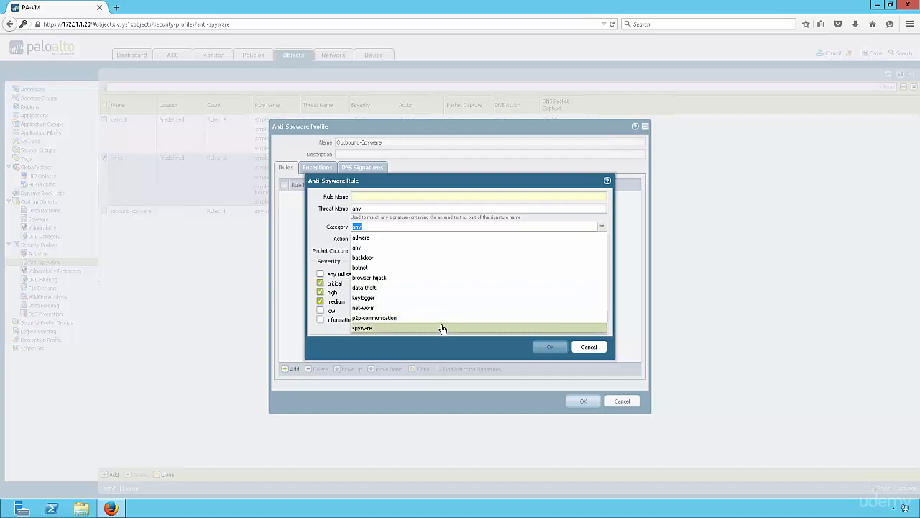
mouse_move(443, 318)
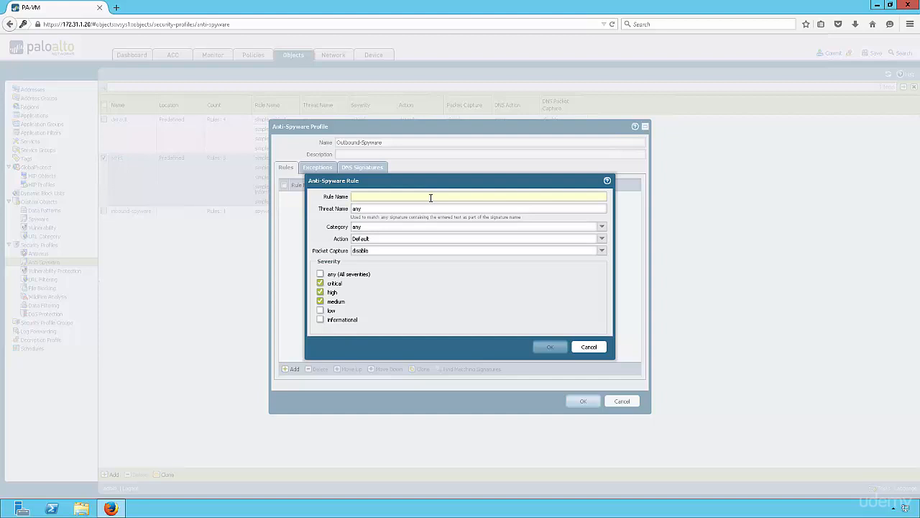
- Set the new rule's action to reset-both with extended packet capture
left_click(601, 239)
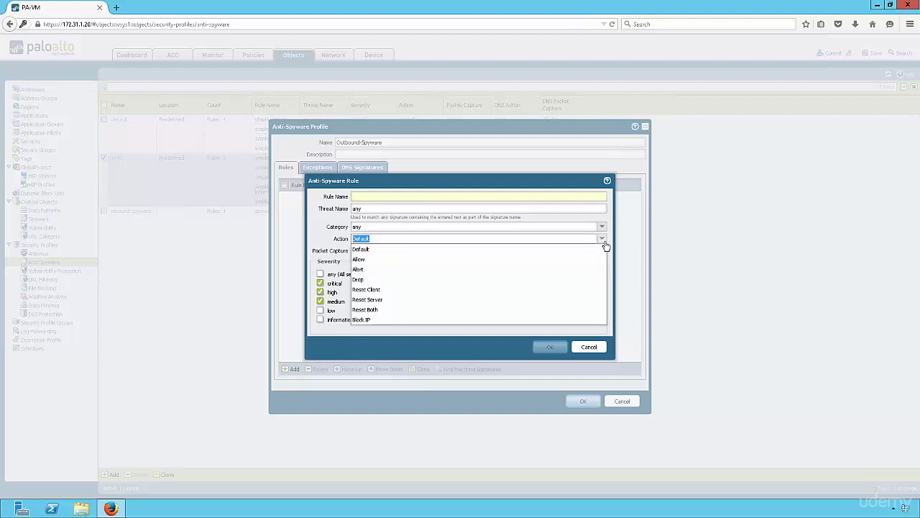
mouse_move(500, 269)
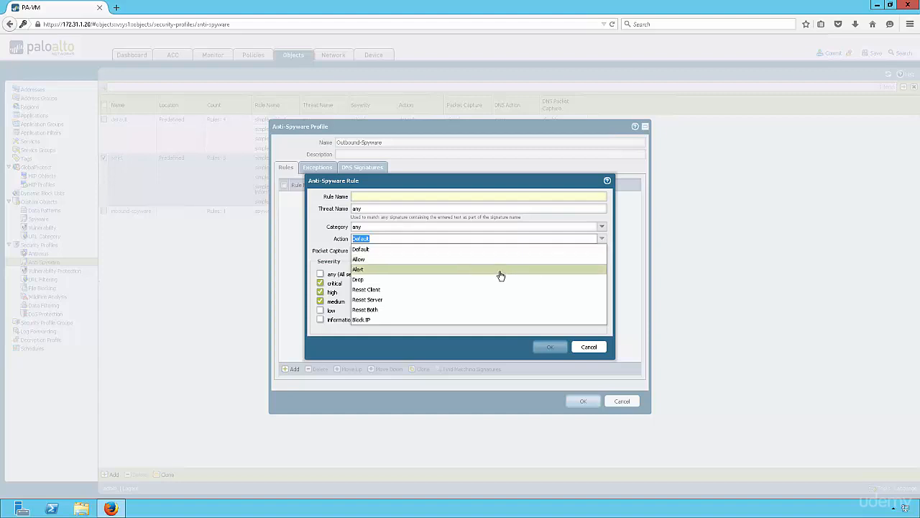
mouse_move(492, 279)
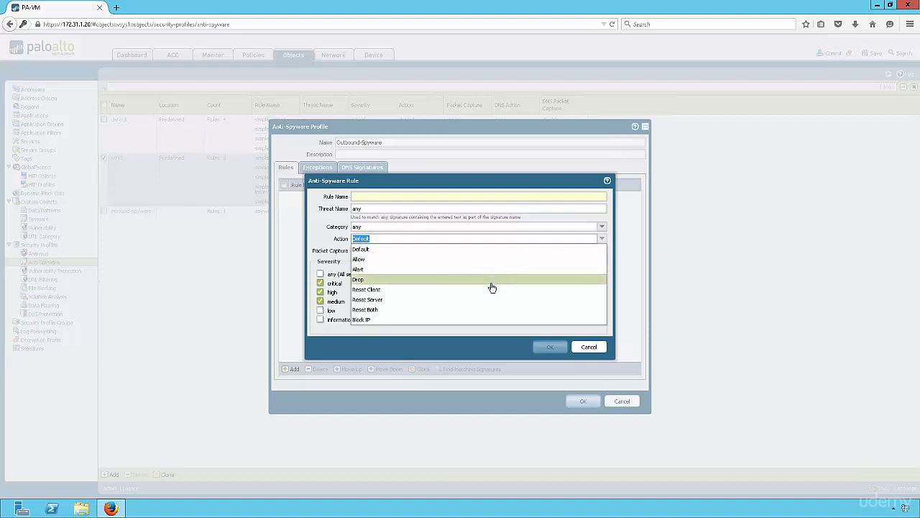
mouse_move(485, 290)
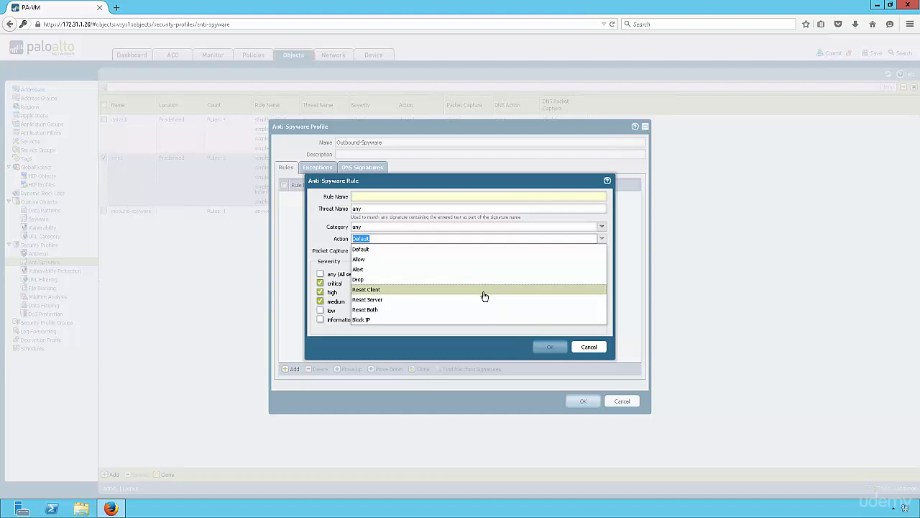
mouse_move(478, 315)
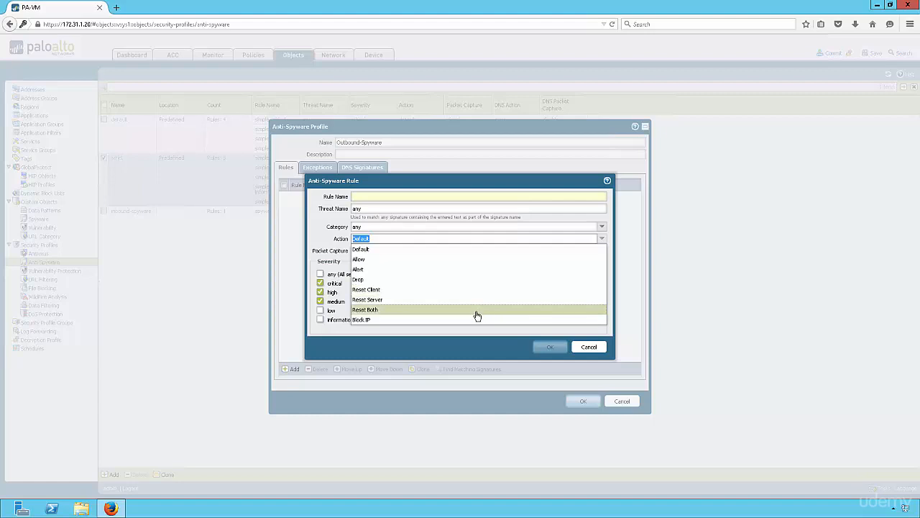
mouse_move(449, 319)
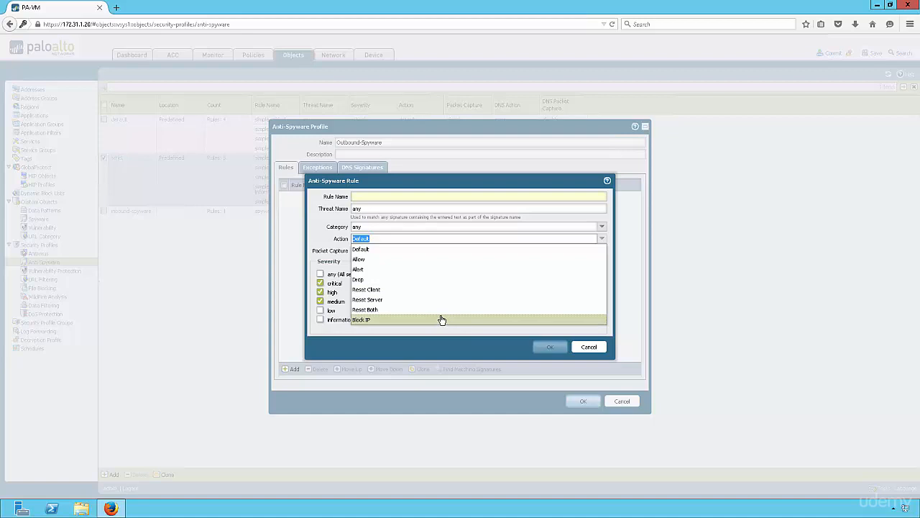
mouse_move(441, 311)
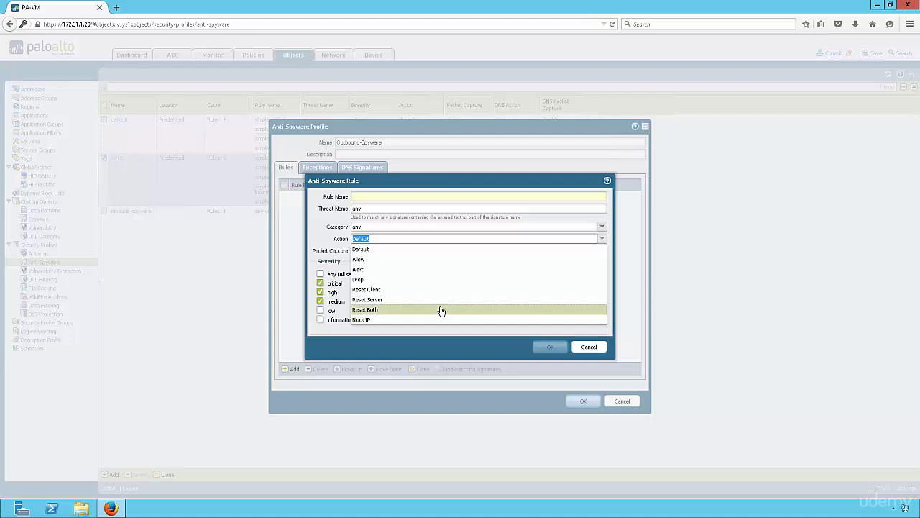
mouse_move(466, 269)
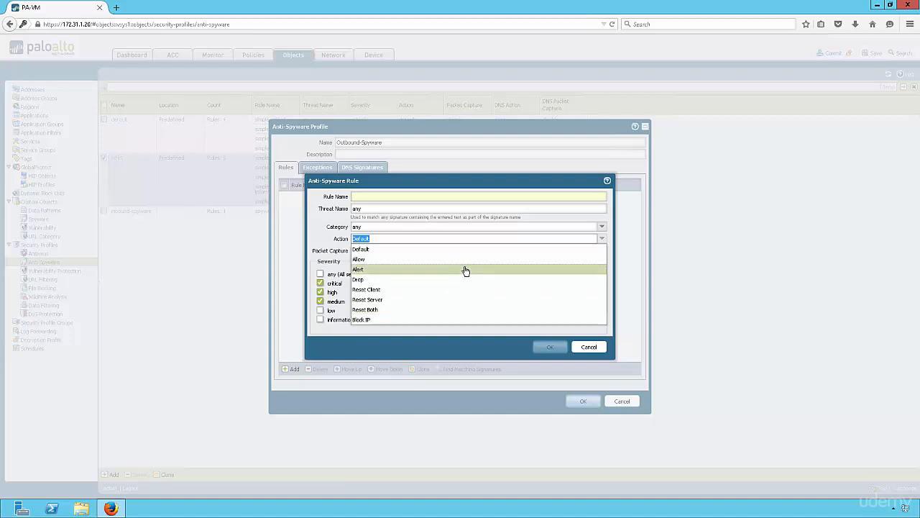
left_click(366, 309)
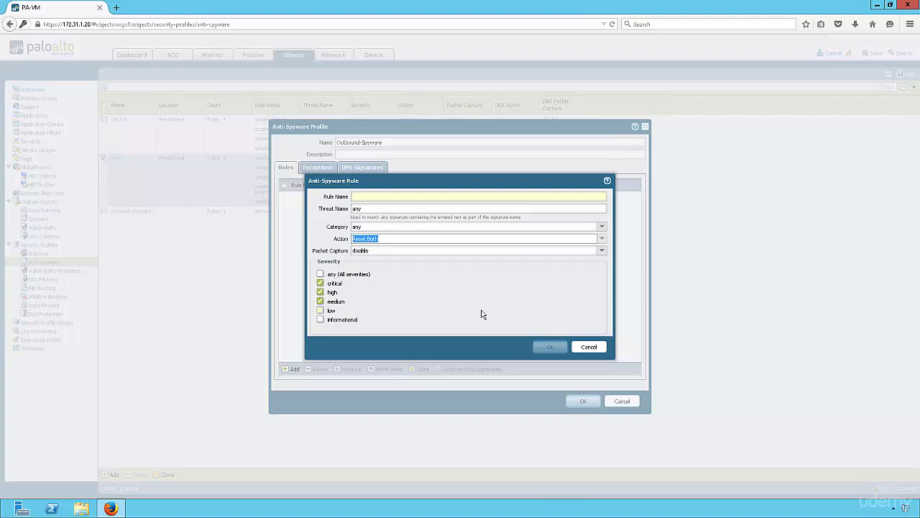
left_click(601, 251)
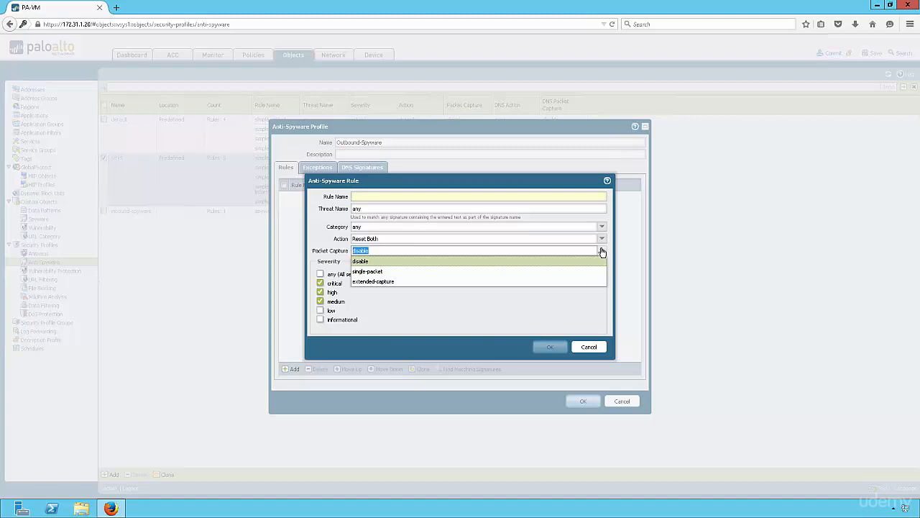
mouse_move(525, 279)
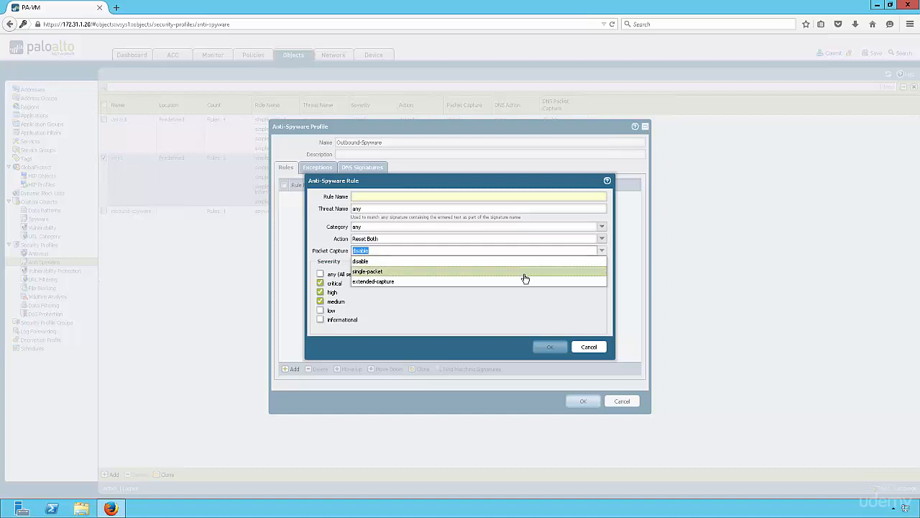
left_click(374, 281)
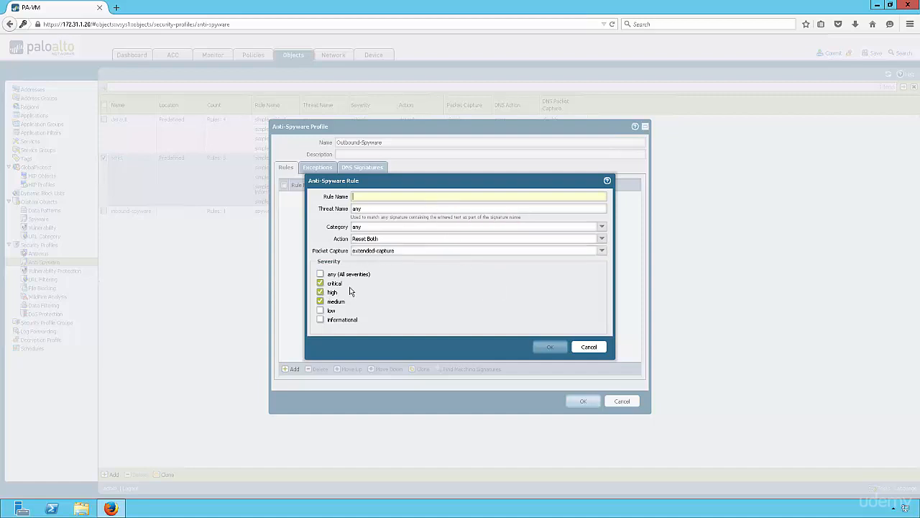
- Name the rule Critical-High for critical, high and medium threats and save it
left_click(549, 346)
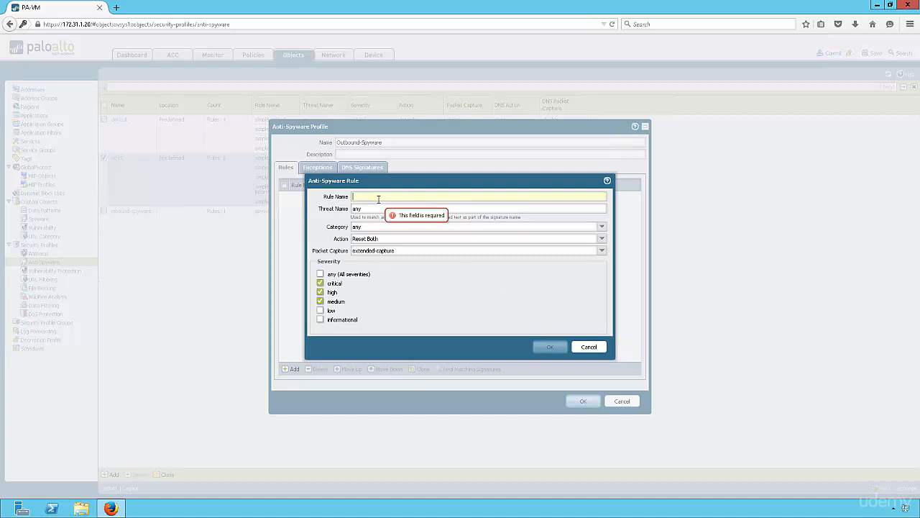
type("Criti")
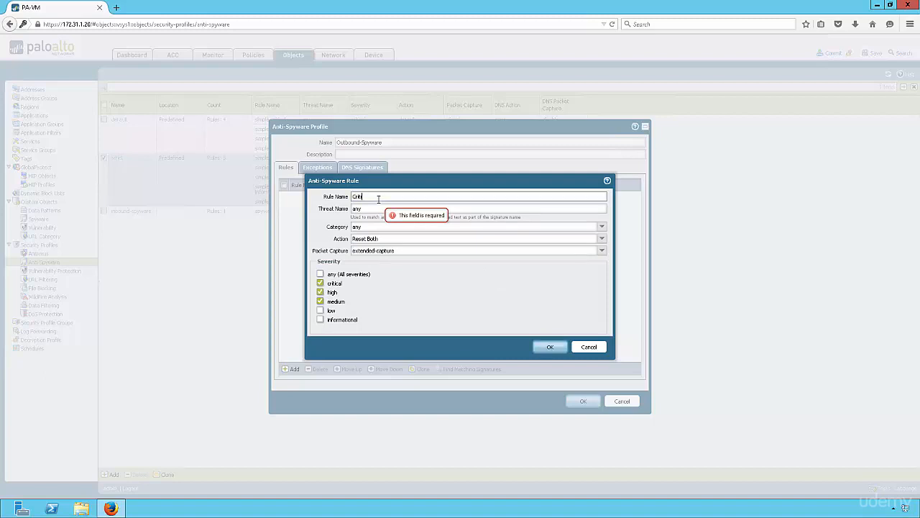
type("Critical-High")
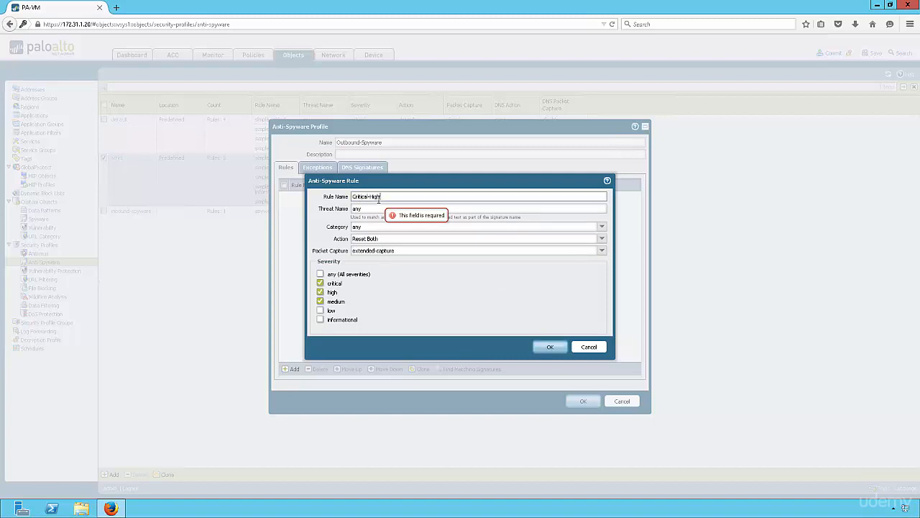
left_click(549, 347)
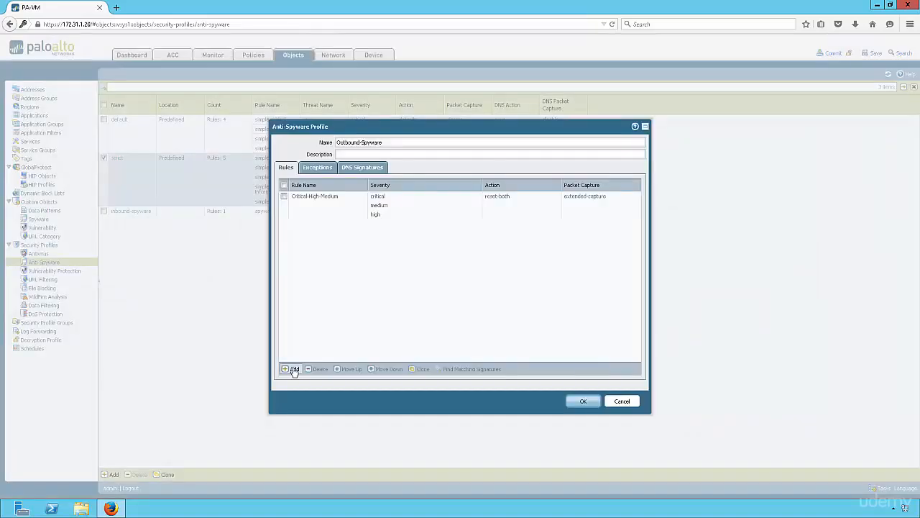
- Start a second rule with alert action and single-packet capture
left_click(291, 368)
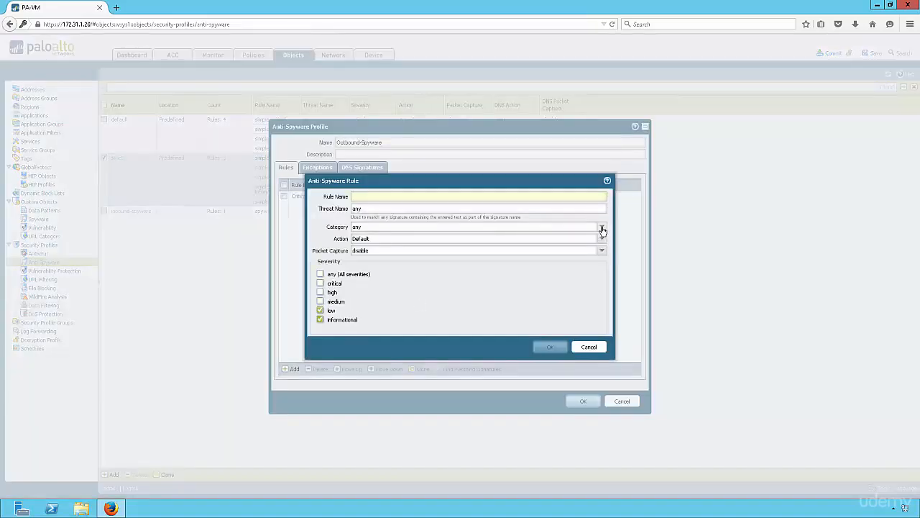
left_click(601, 238)
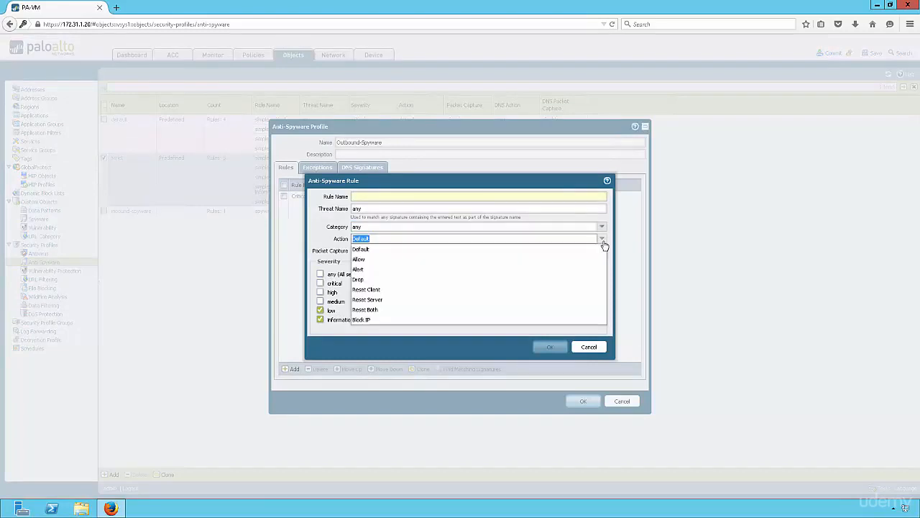
left_click(358, 269)
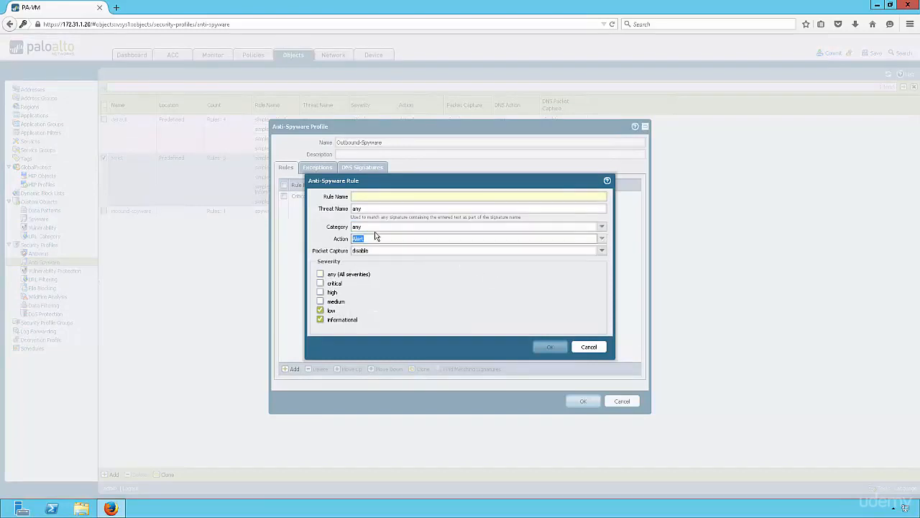
left_click(601, 251)
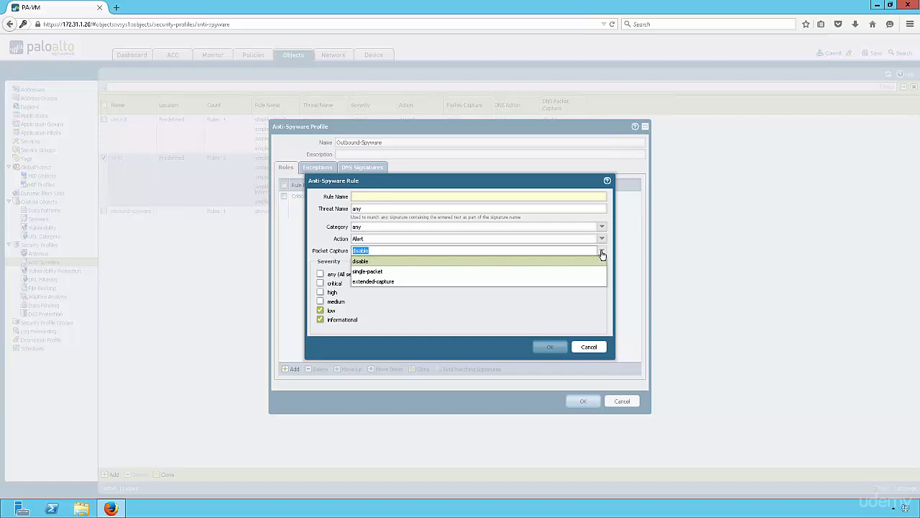
left_click(368, 271)
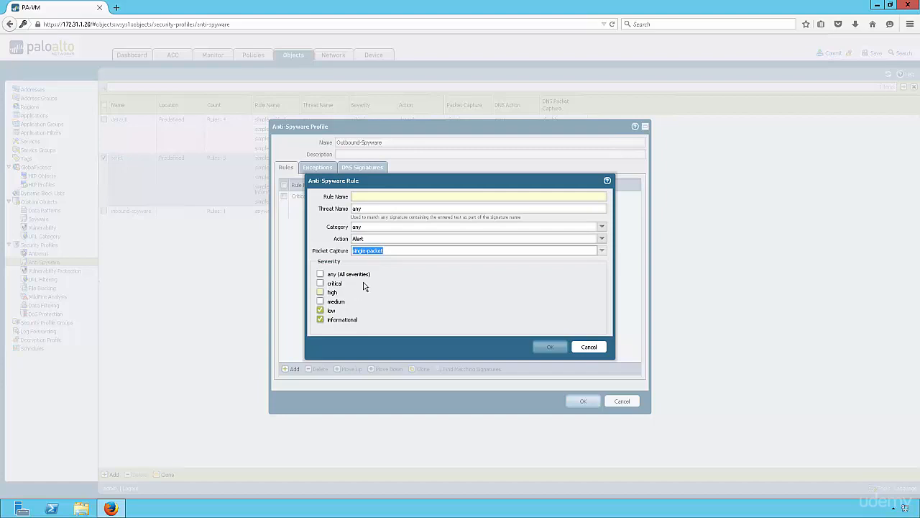
- Name the rule Low-Informational for low and informational severities and save it
left_click(477, 209)
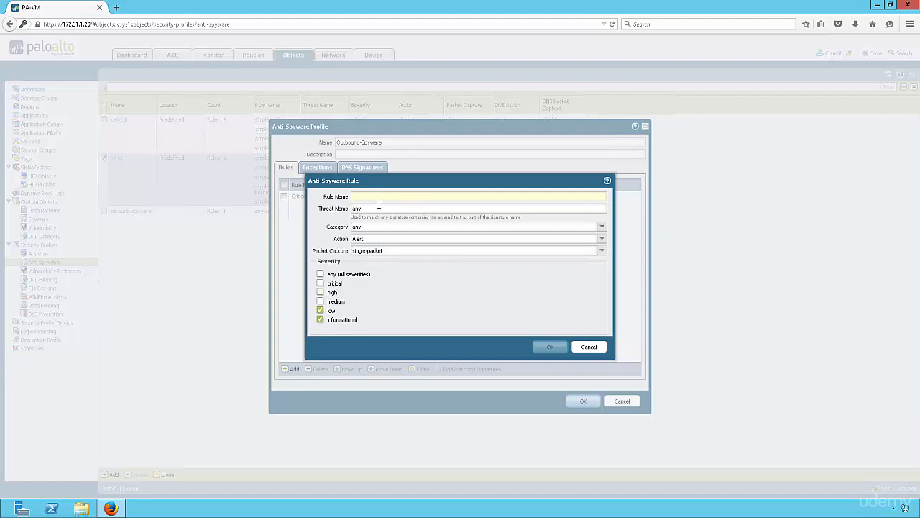
type("Lo")
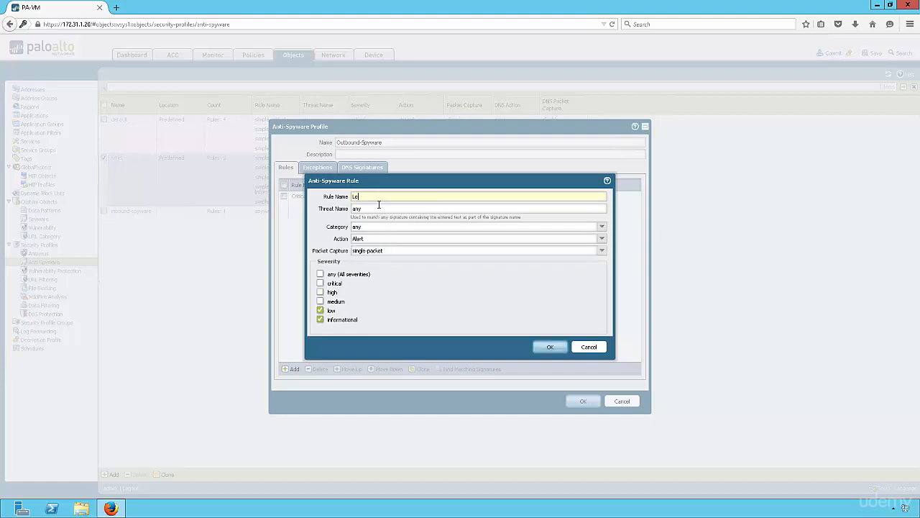
type("Low-Informationa")
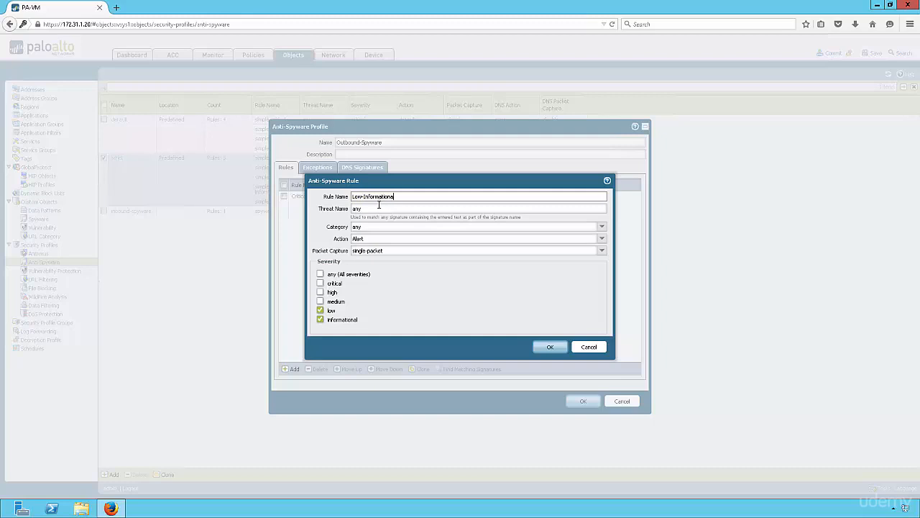
left_click(550, 347)
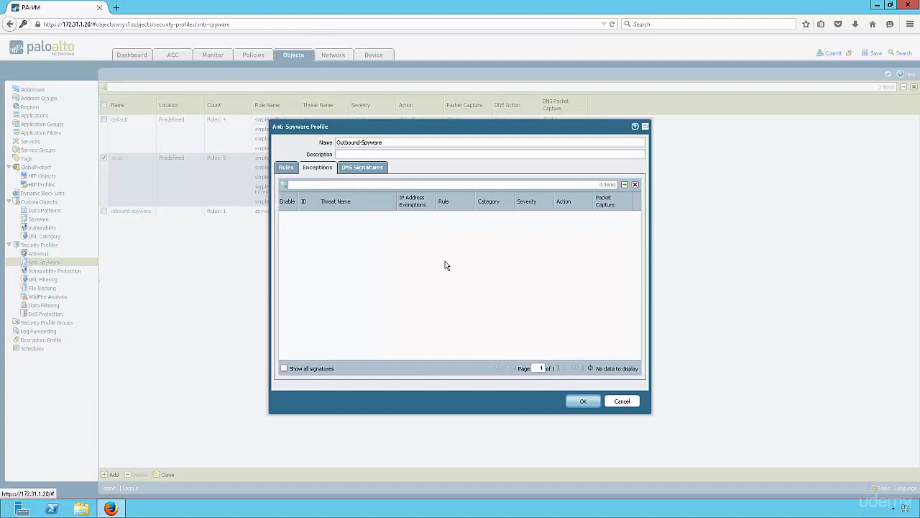
mouse_move(455, 265)
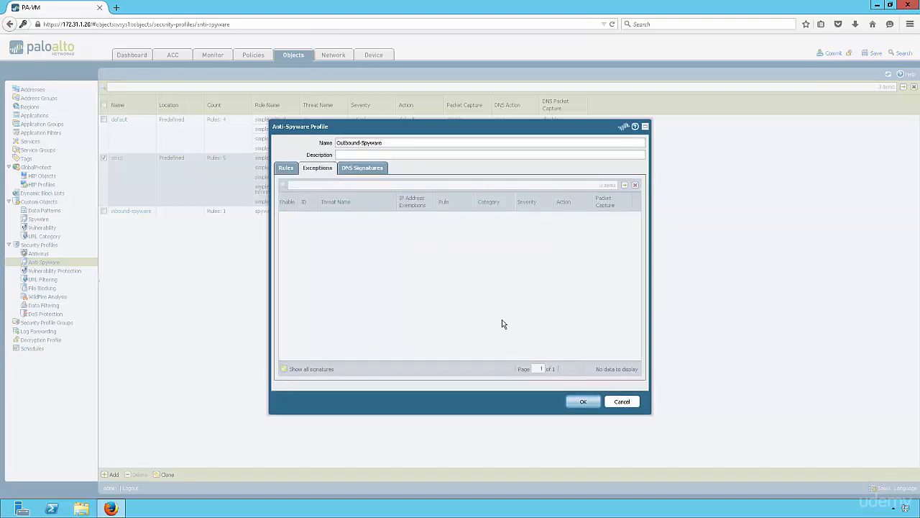
- List all spyware signatures in Outbound-Spyware's exceptions and page to AutoSpy.get.info
left_click(284, 368)
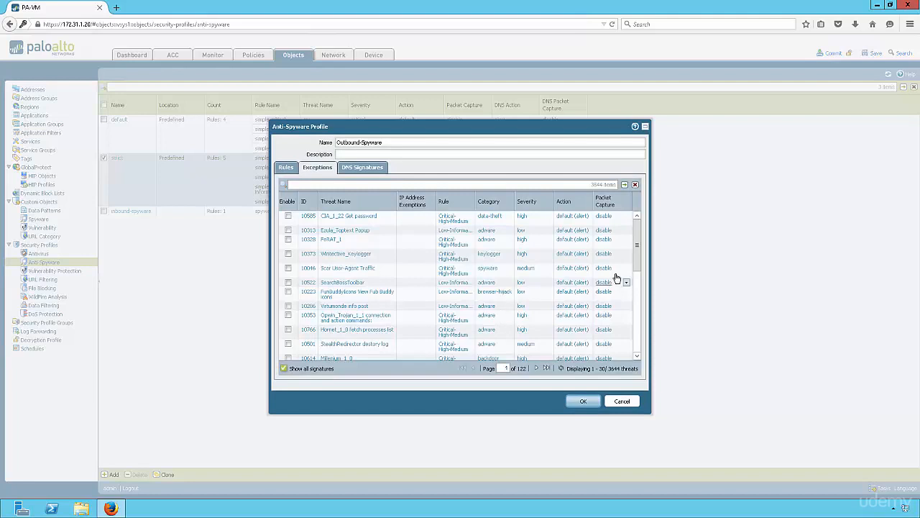
scroll("down", 3)
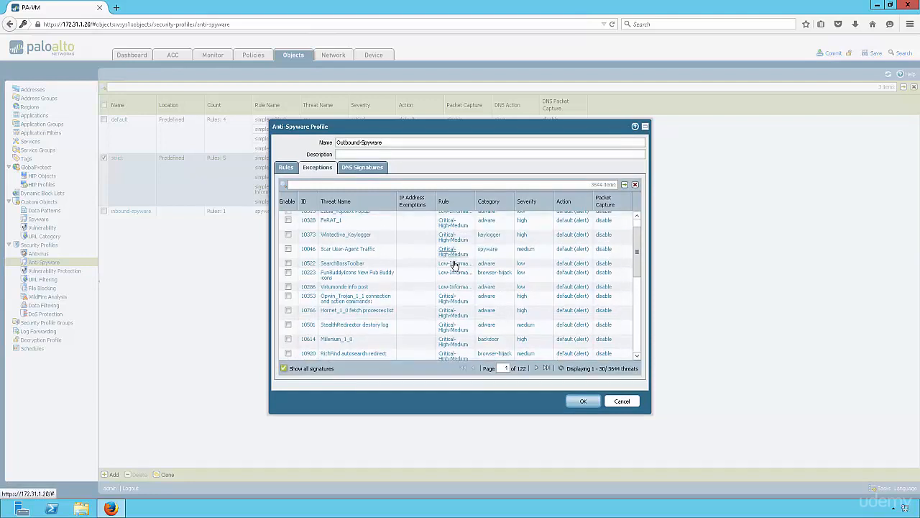
scroll("down", 3)
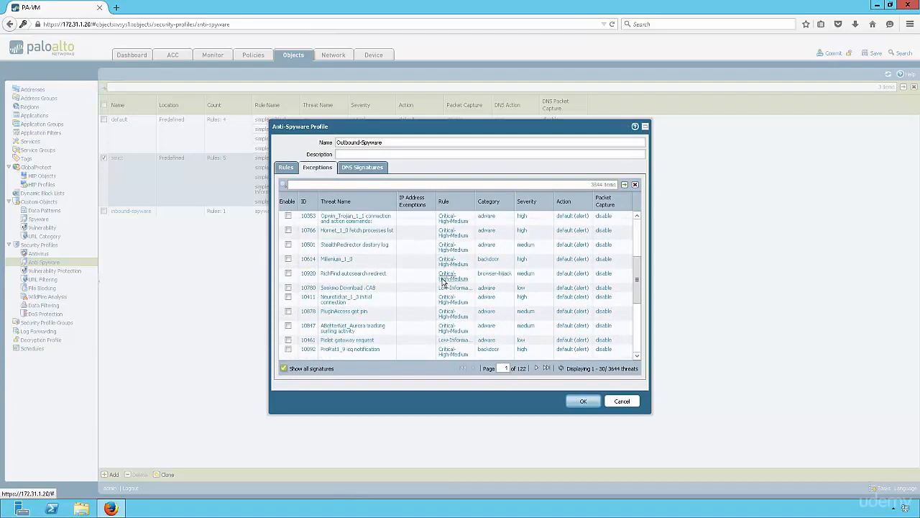
scroll("down", 3)
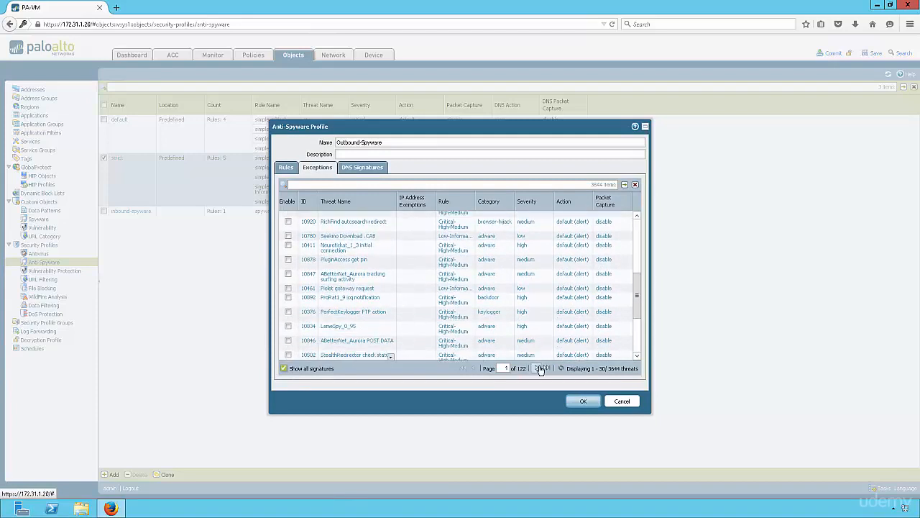
left_click(535, 368)
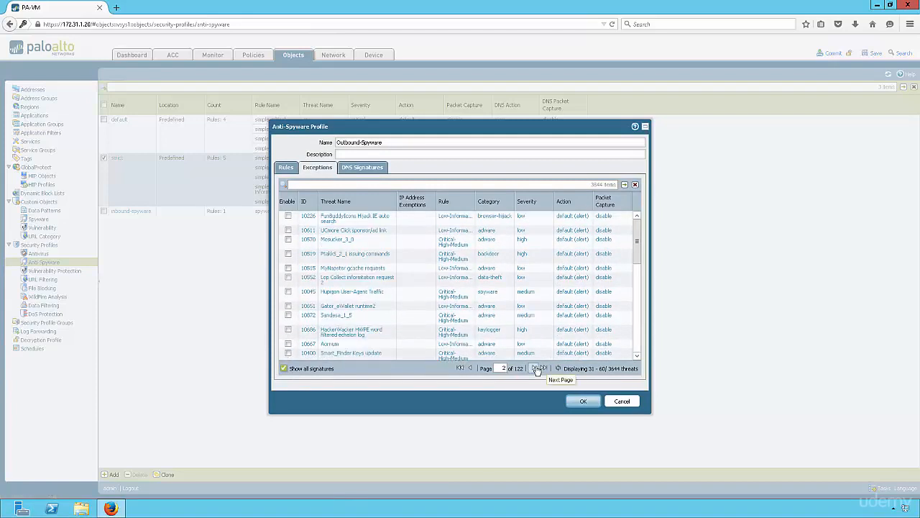
left_click(533, 368)
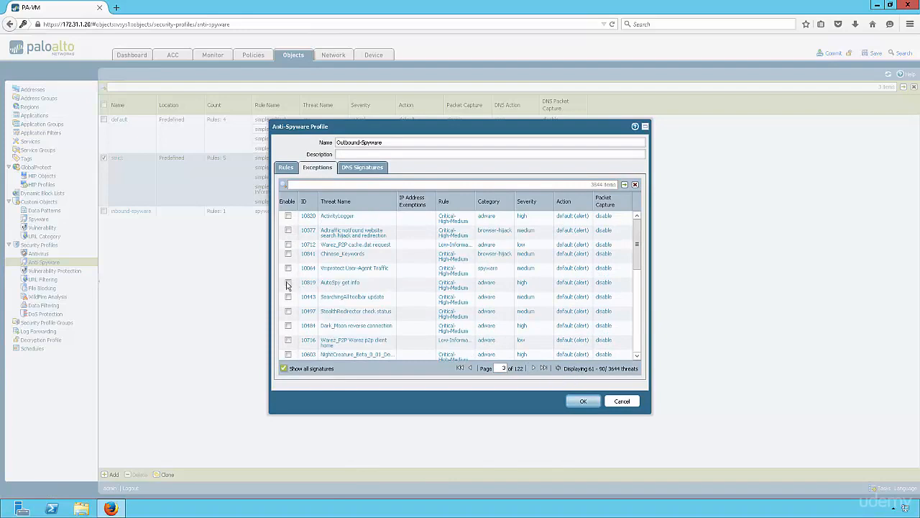
- Enable AutoSpy.get.info as an exception and dismiss its threat details
left_click(340, 282)
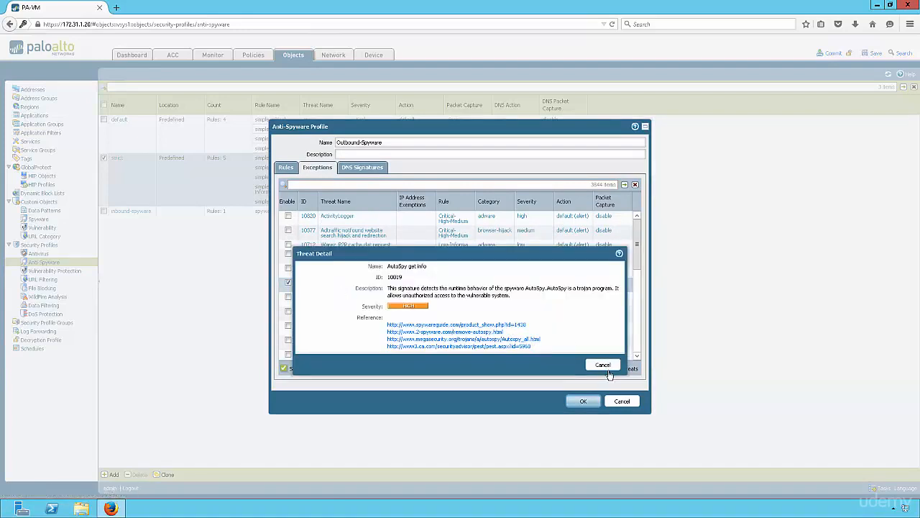
left_click(603, 365)
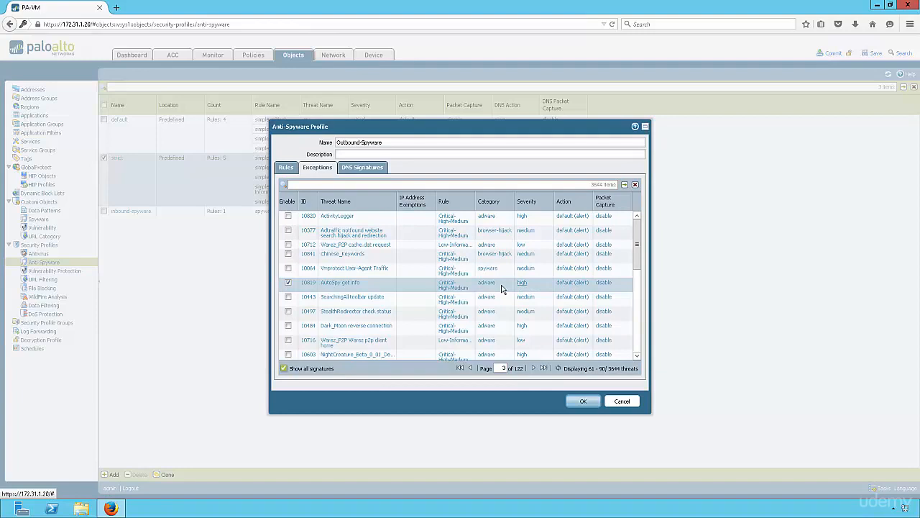
- Set the AutoSpy.get.info exception's action to allow
left_click(573, 282)
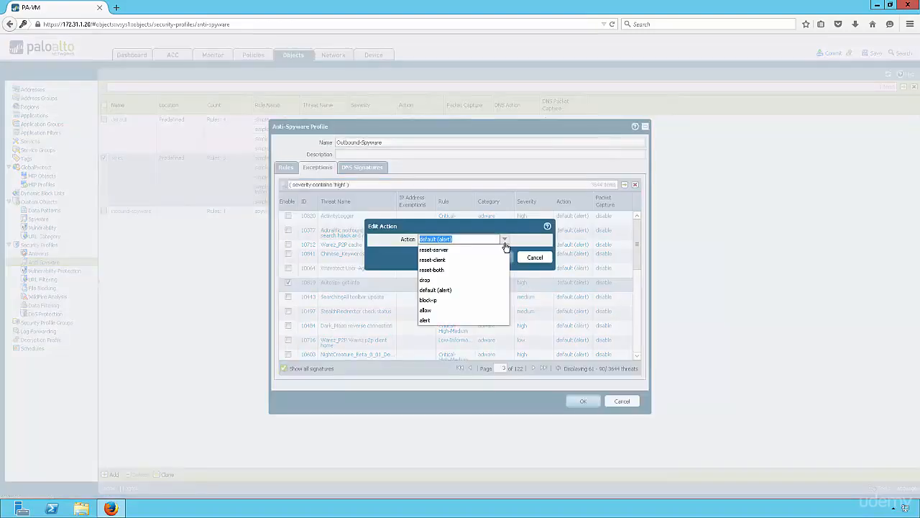
mouse_move(437, 311)
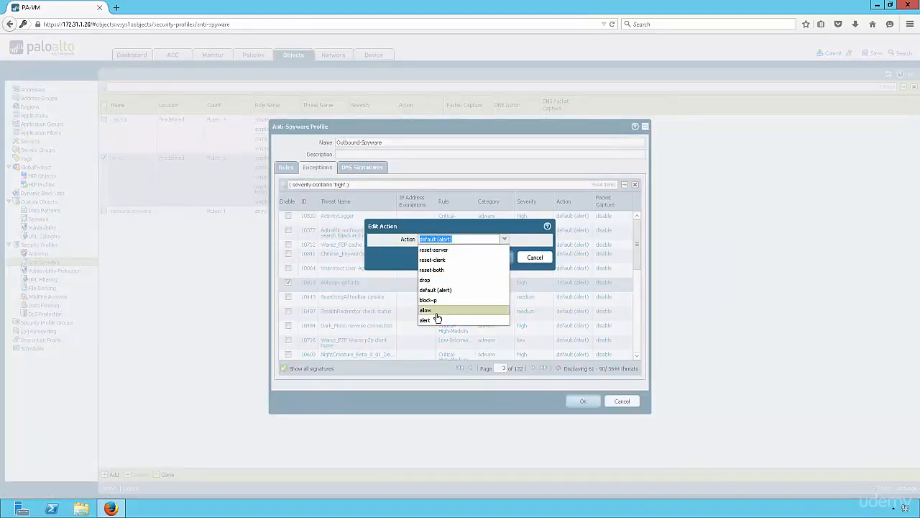
left_click(426, 311)
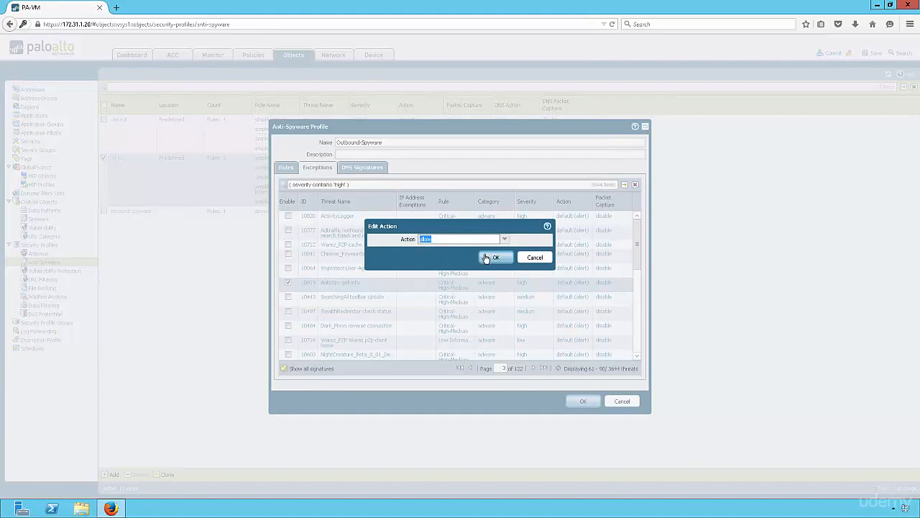
left_click(495, 258)
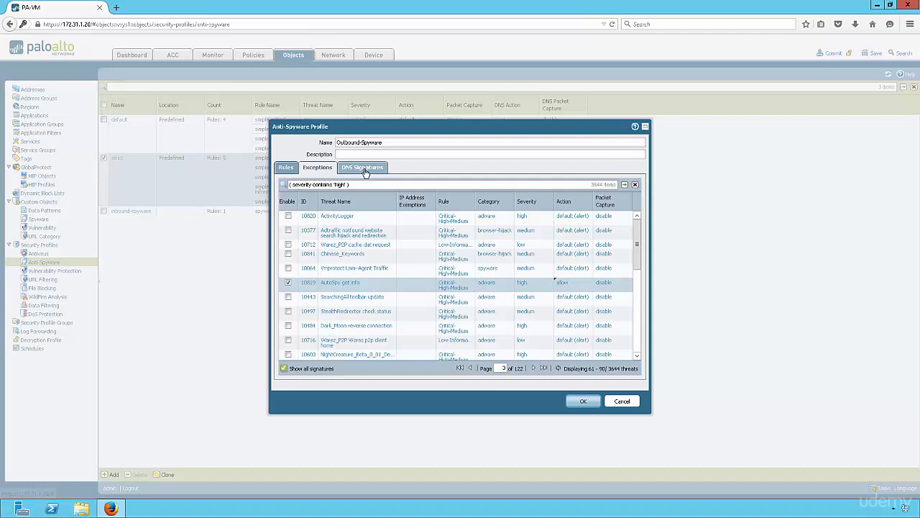
- Set the DNS signature action on DNS queries to sinkhole
left_click(362, 167)
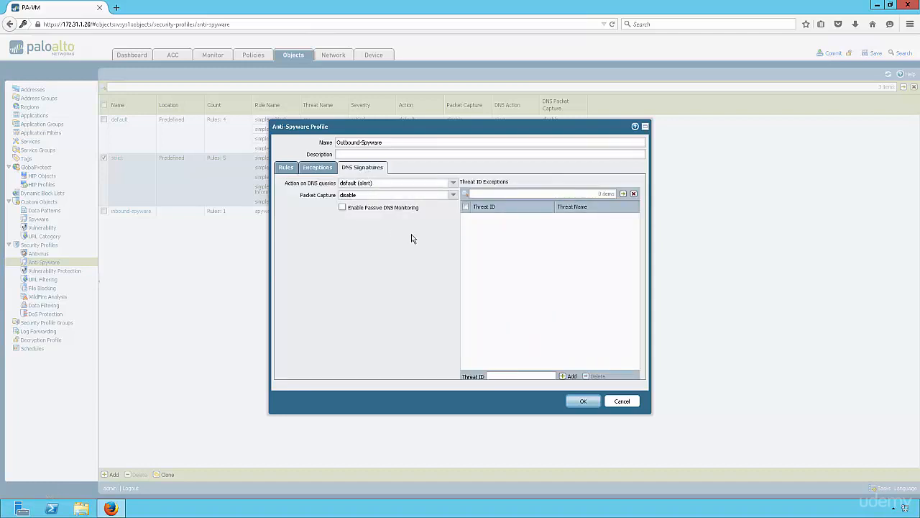
left_click(452, 183)
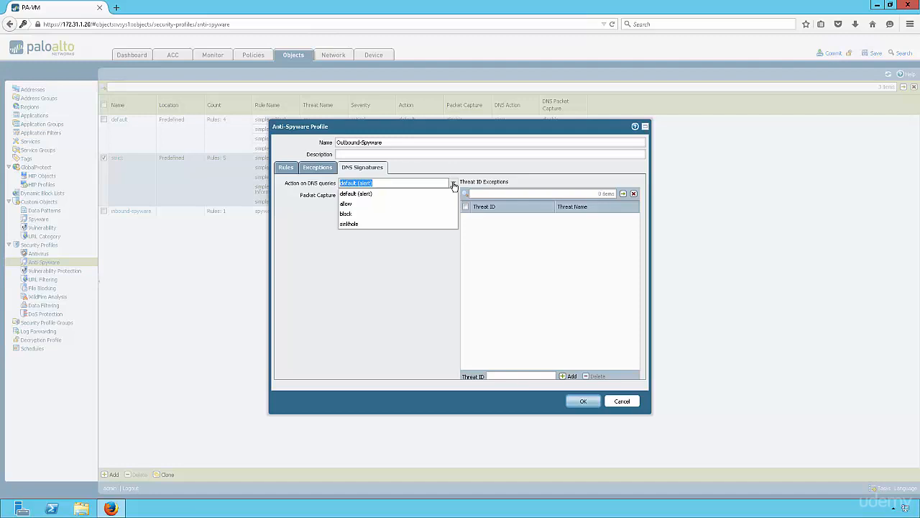
mouse_move(354, 213)
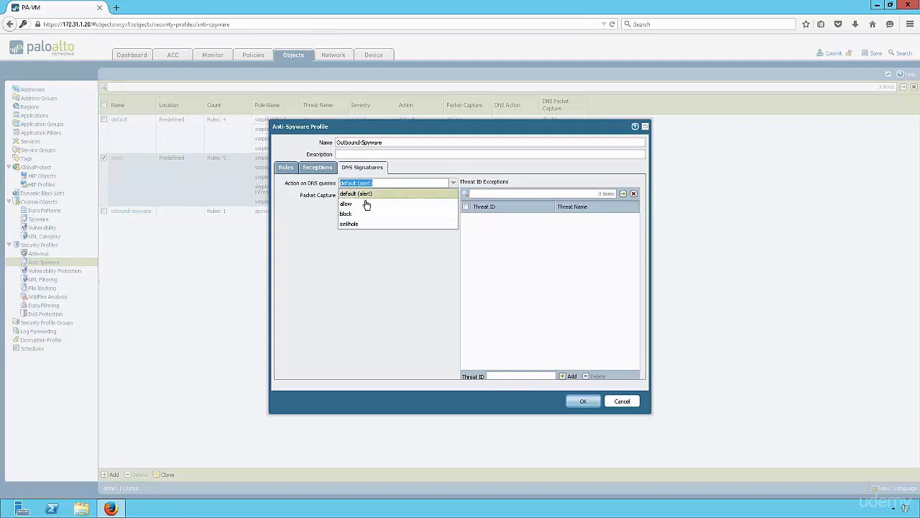
mouse_move(363, 213)
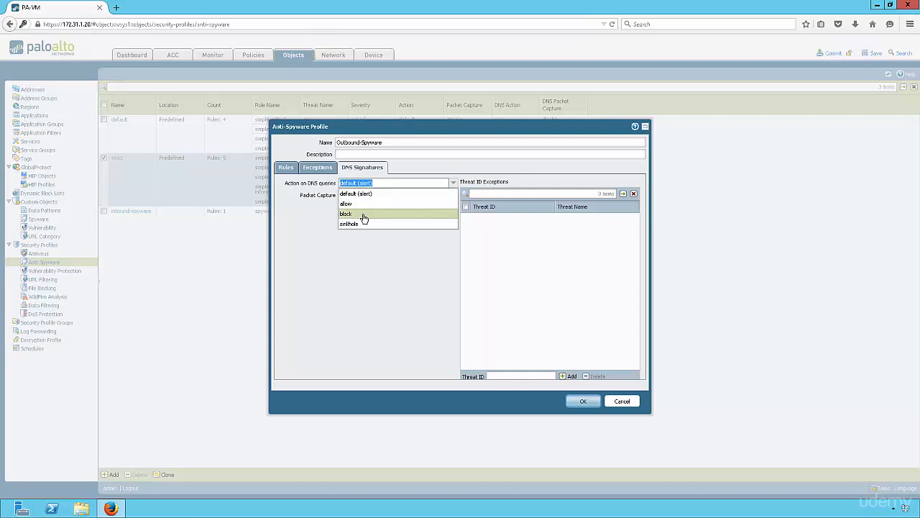
mouse_move(362, 225)
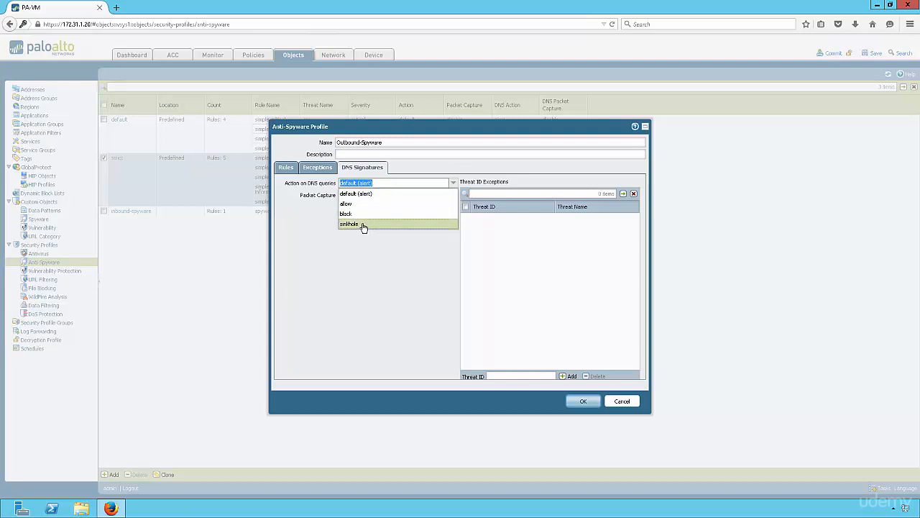
left_click(350, 224)
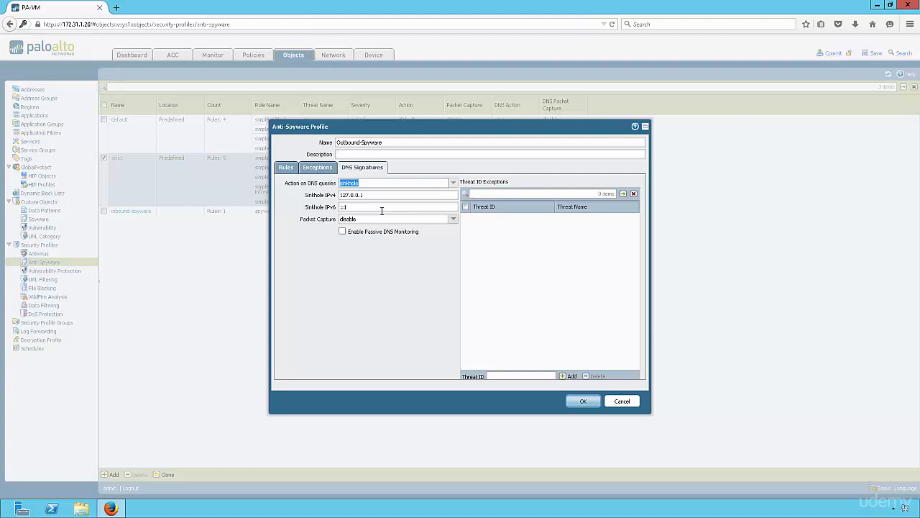
mouse_move(404, 194)
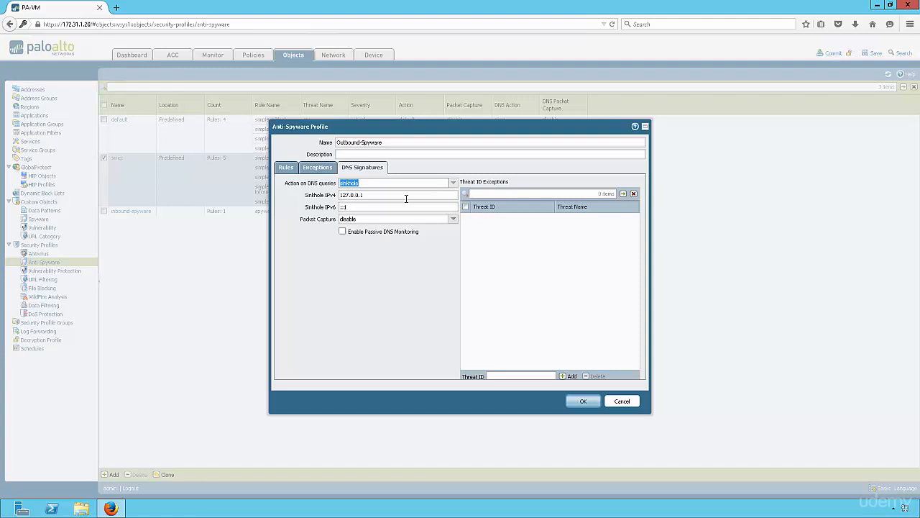
mouse_move(397, 194)
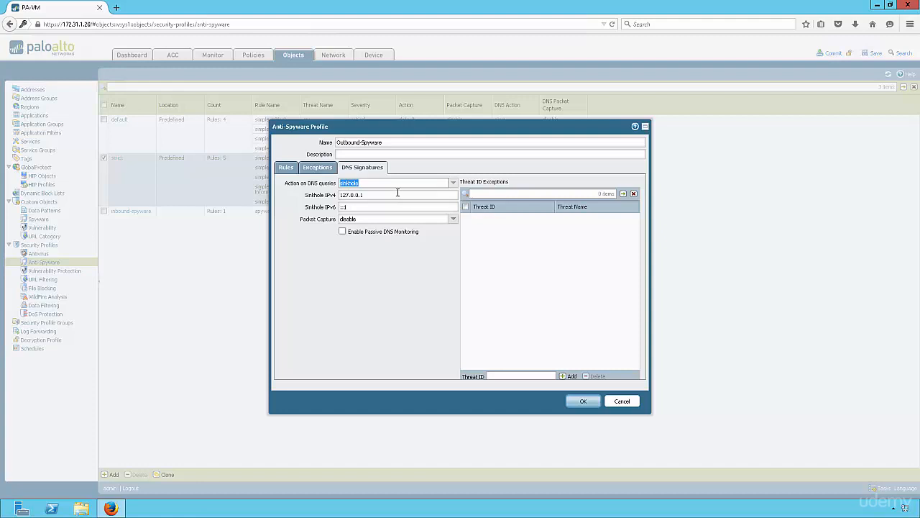
mouse_move(348, 230)
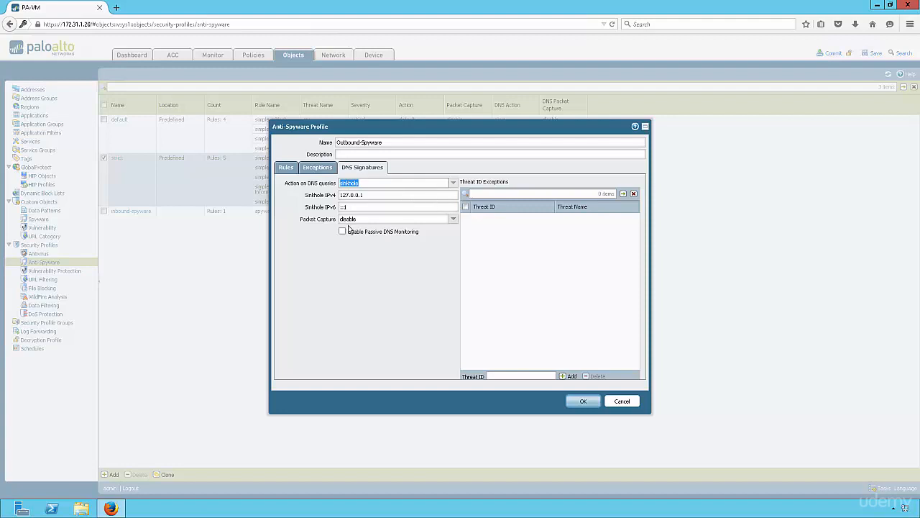
- Enable passive DNS monitoring, single-packet capture and sinkhole IPv4 10.1.1.1, then save Outbound-Spyware
left_click(342, 230)
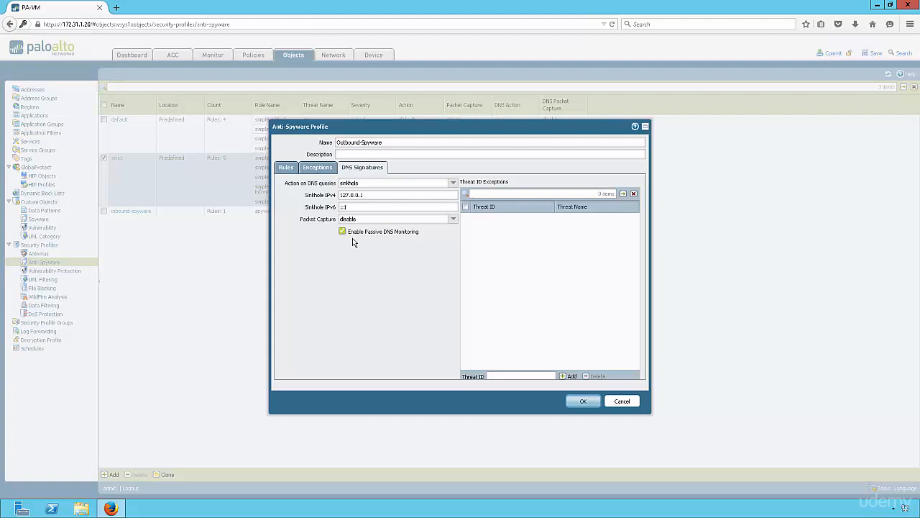
mouse_move(452, 219)
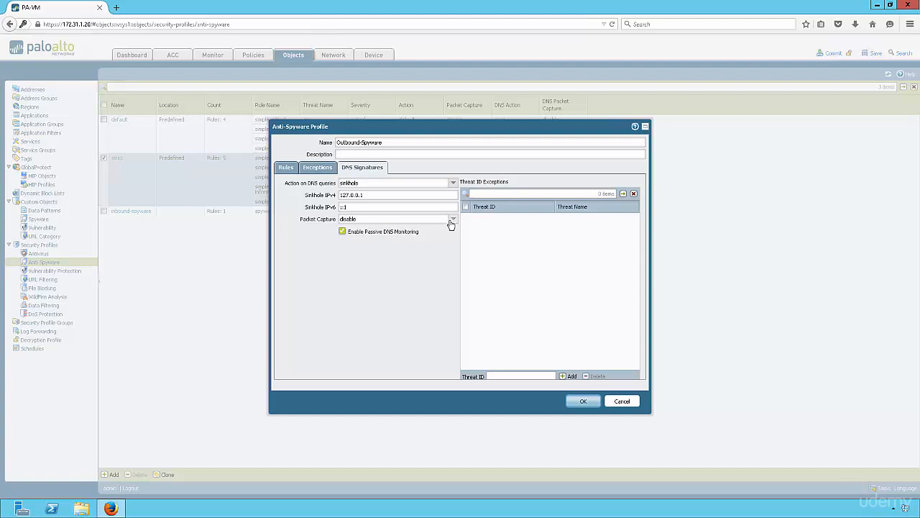
left_click(452, 218)
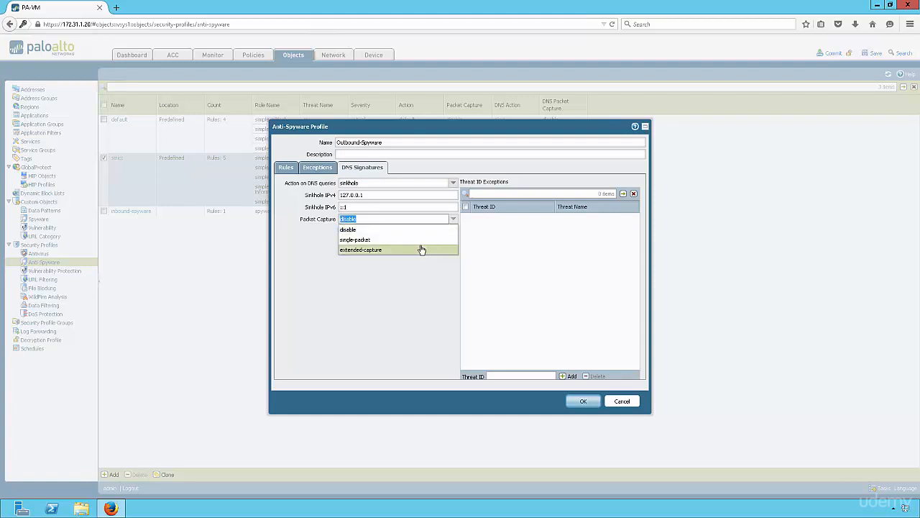
mouse_move(414, 238)
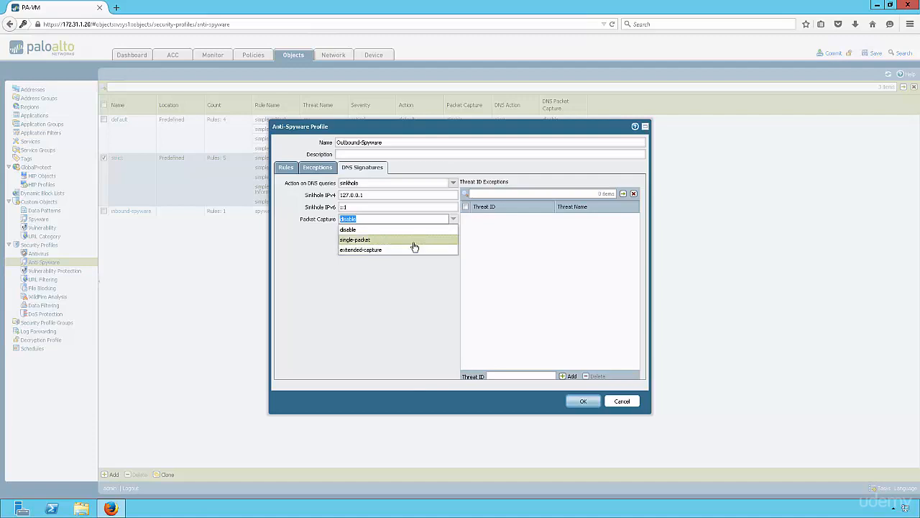
left_click(353, 239)
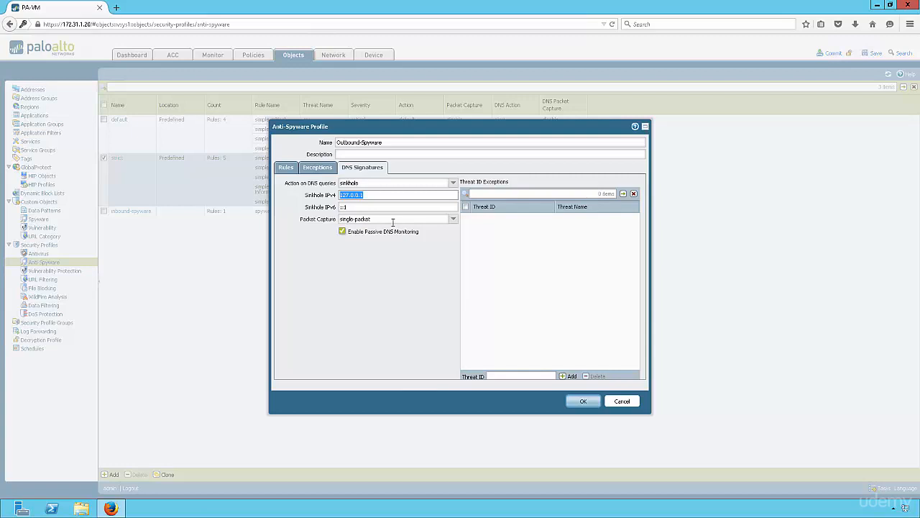
type("10.1.1.1")
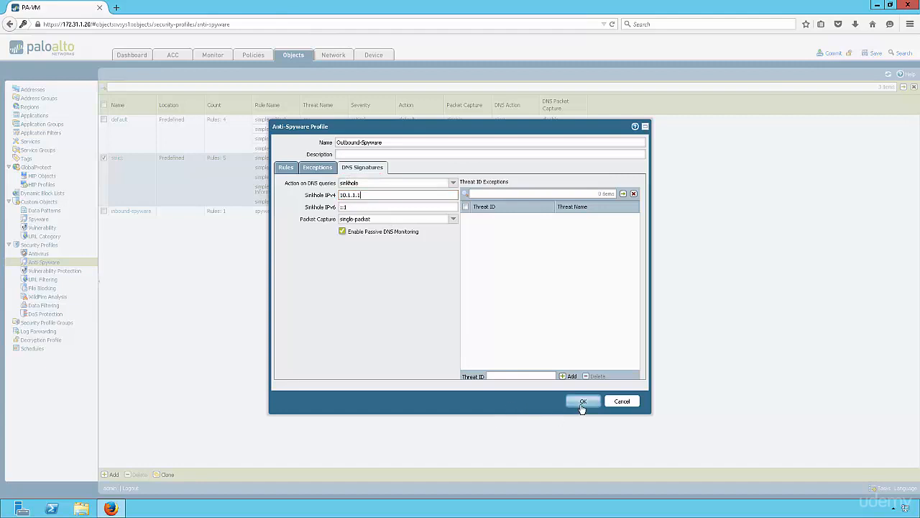
left_click(583, 400)
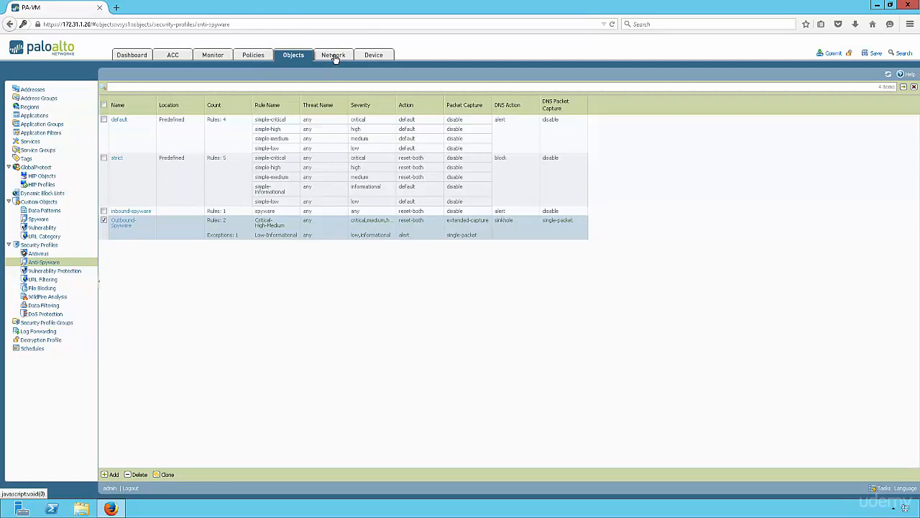
- Add a loopback interface under Network > Interfaces on the default virtual router
left_click(333, 55)
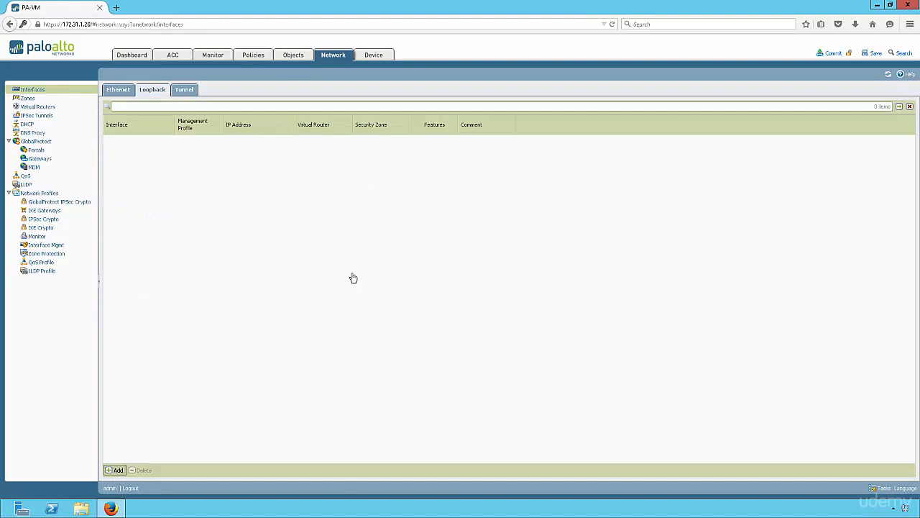
left_click(118, 469)
type("1")
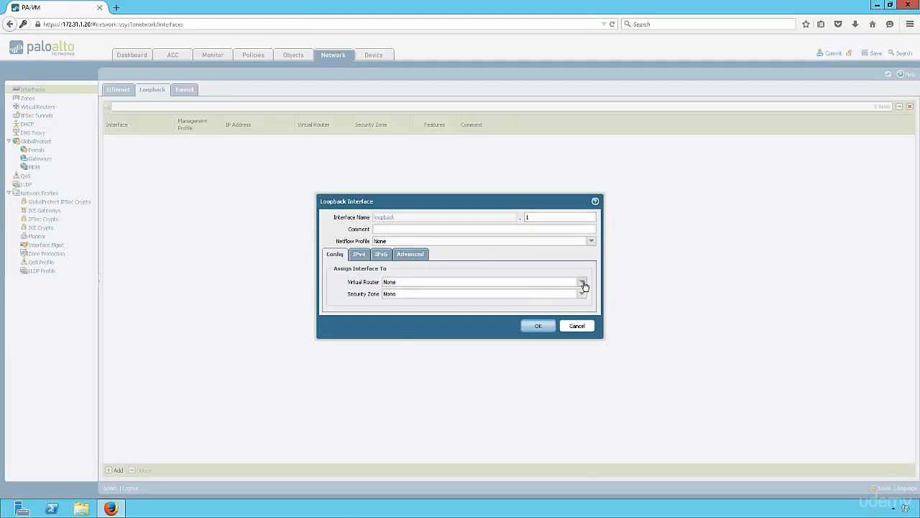
left_click(582, 281)
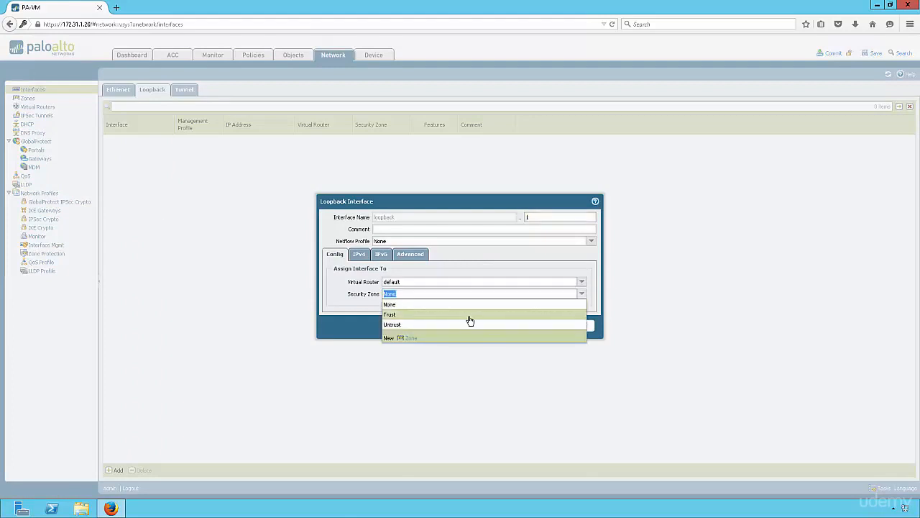
left_click(390, 313)
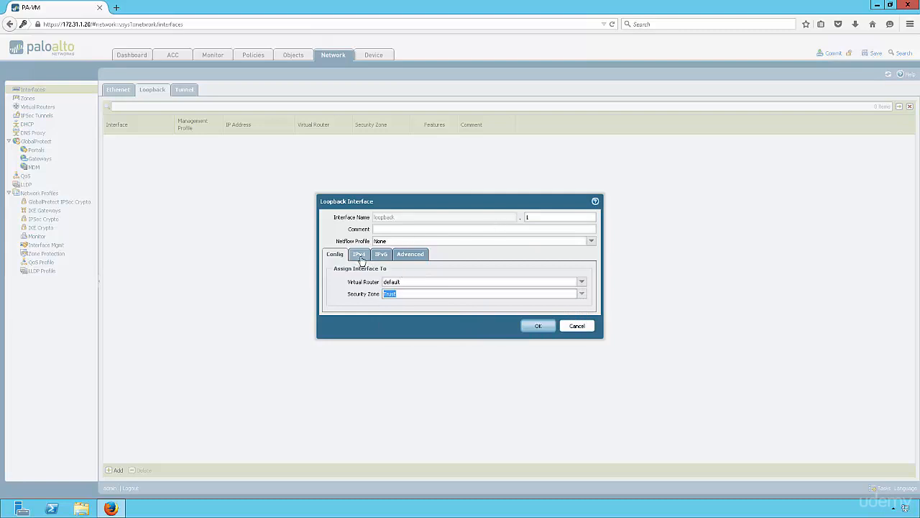
- Give the loopback interface IPv4 address 10.1.1.1/32 and save it
left_click(359, 253)
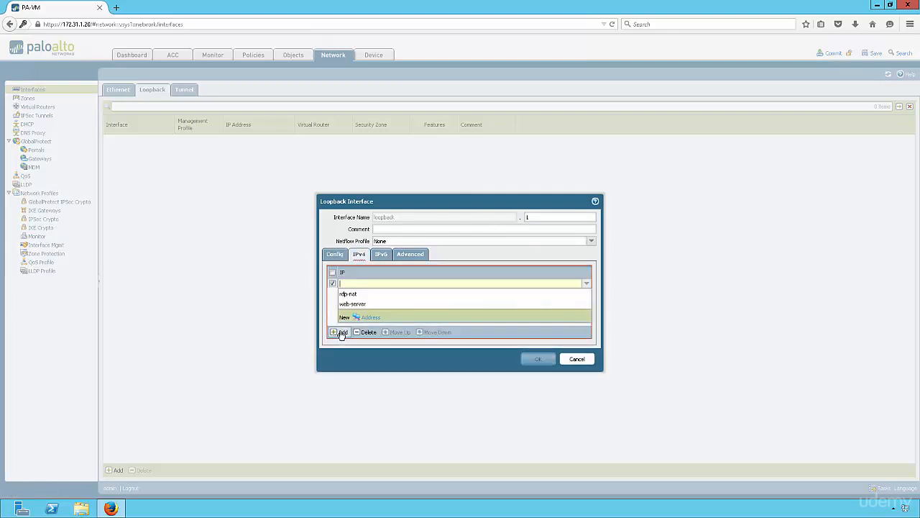
type("10.1.1.1/32")
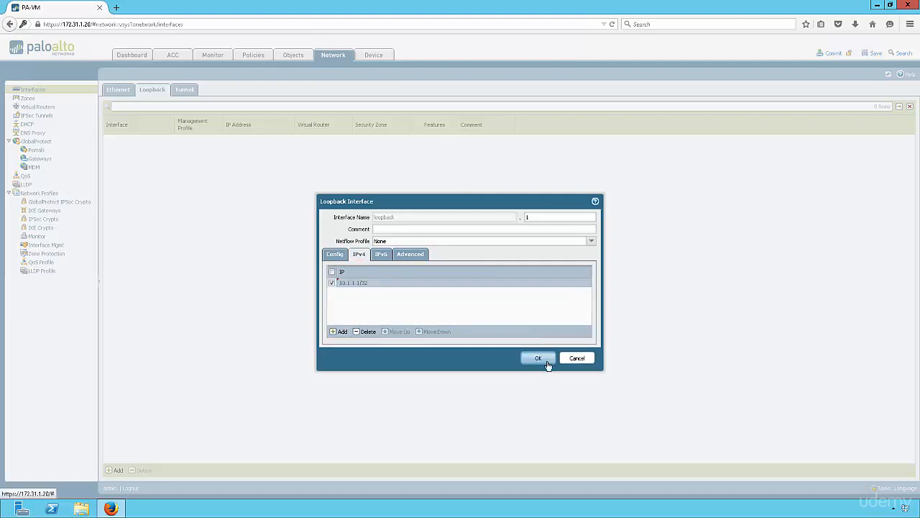
left_click(538, 358)
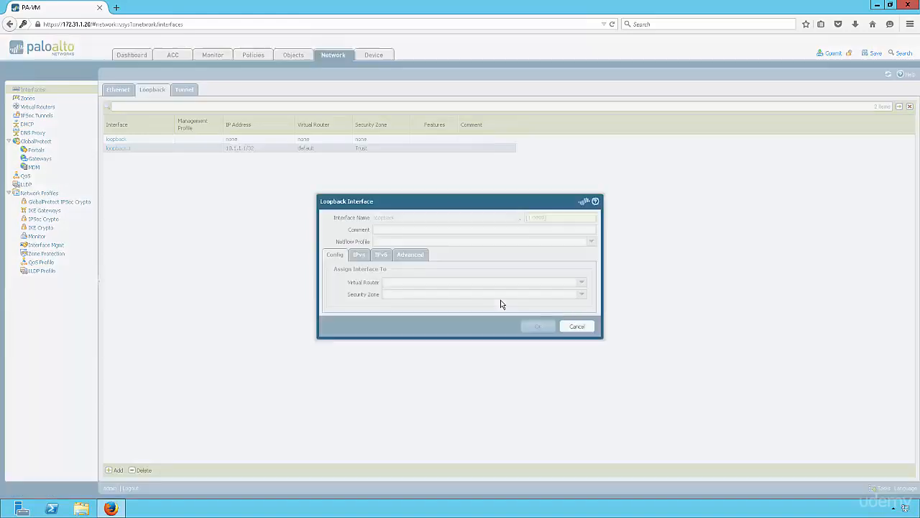
left_click(581, 294)
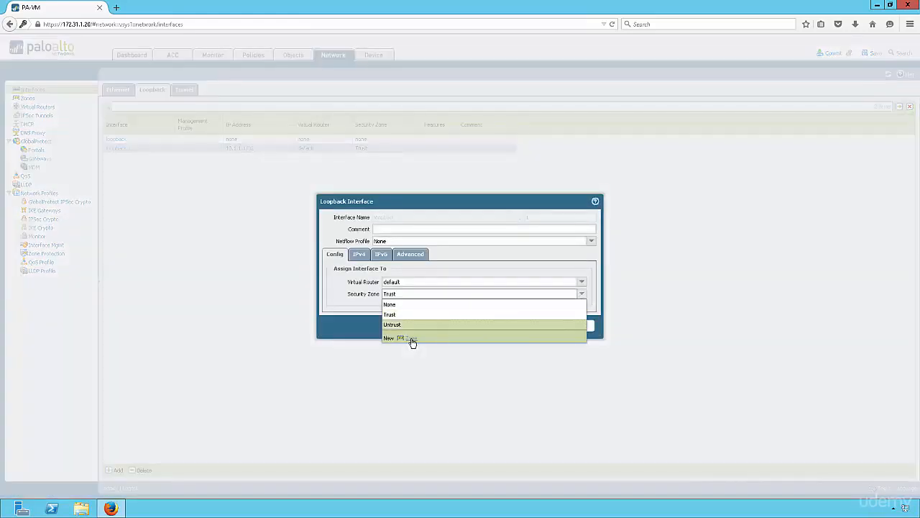
- Create a new security zone named Sinkhole
left_click(392, 338)
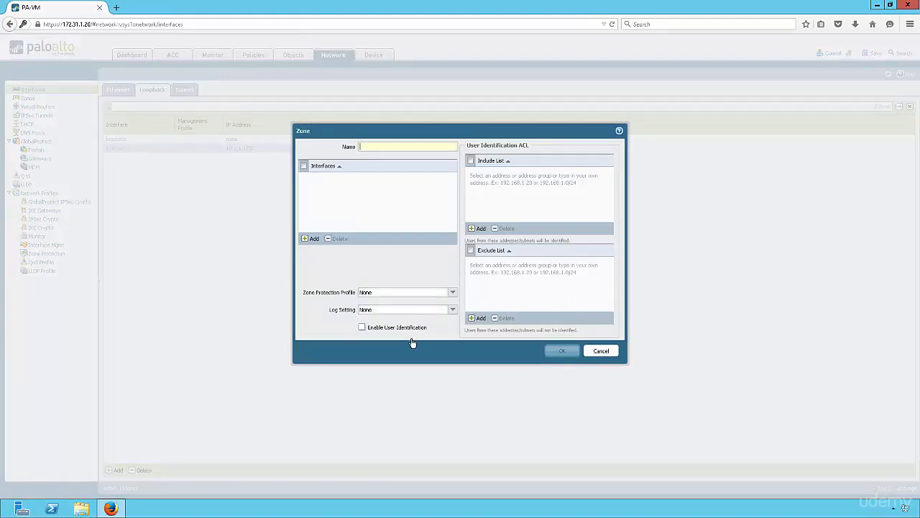
type("Sinkhole")
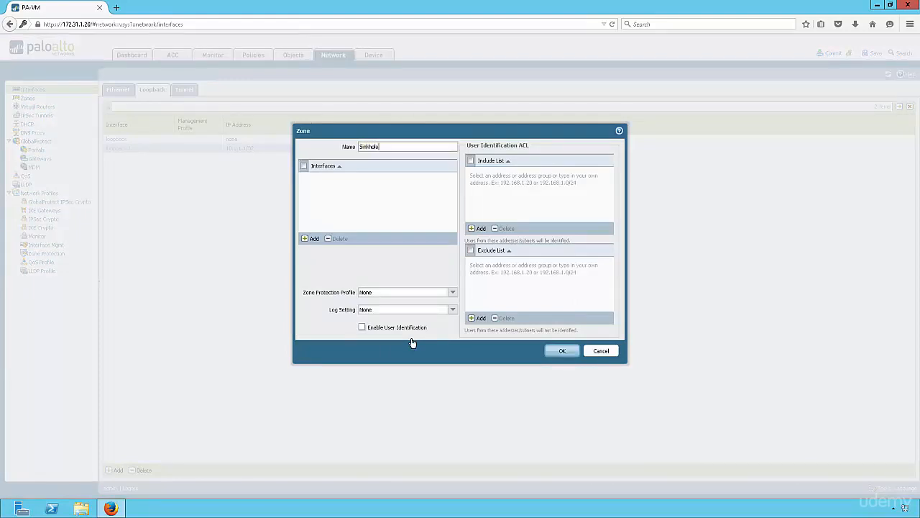
left_click(561, 351)
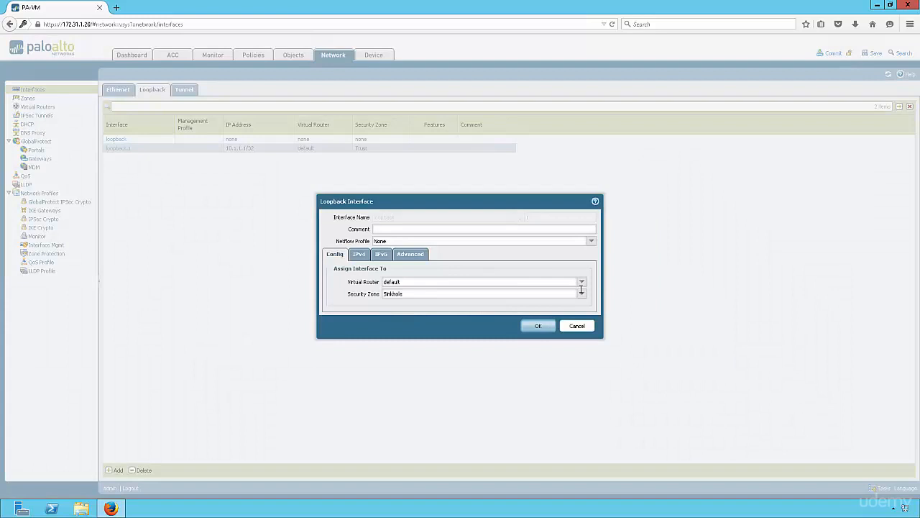
mouse_move(581, 288)
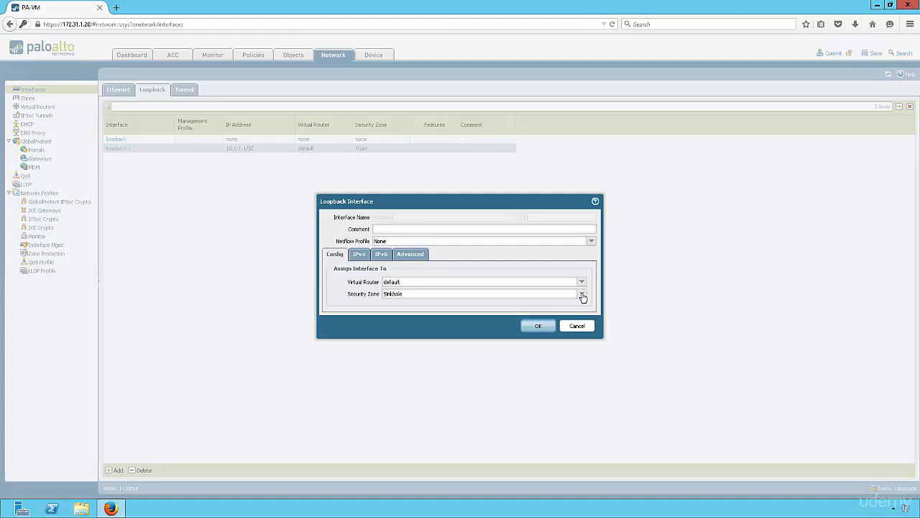
mouse_move(486, 277)
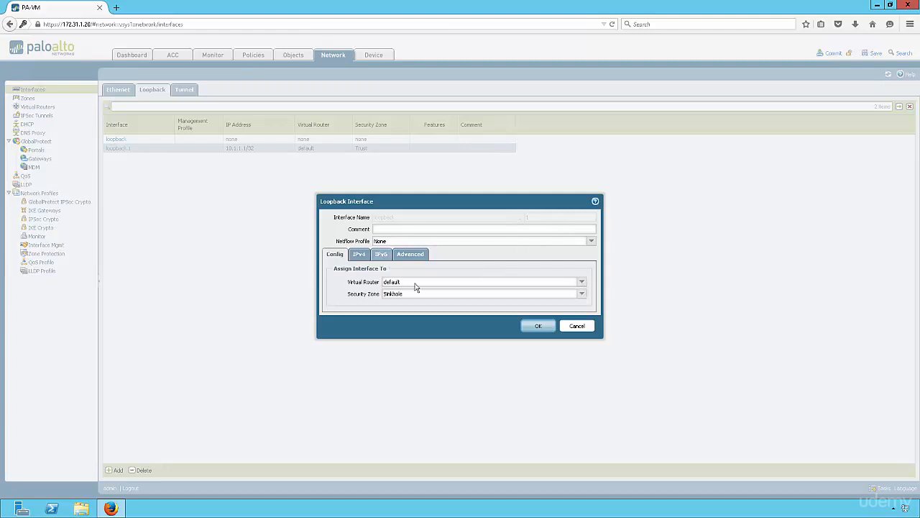
- Confirm loopback.1's 10.1.1.1/32 address and save it in the Sinkhole zone
left_click(360, 253)
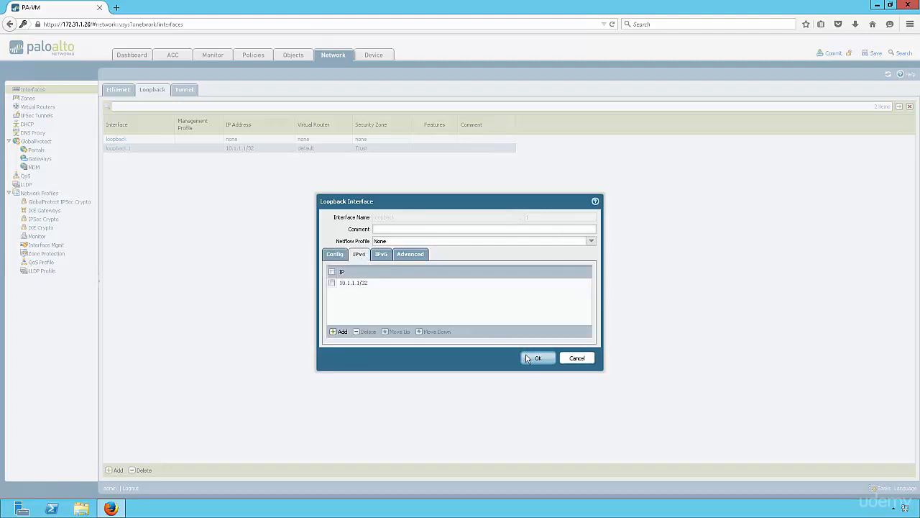
left_click(538, 357)
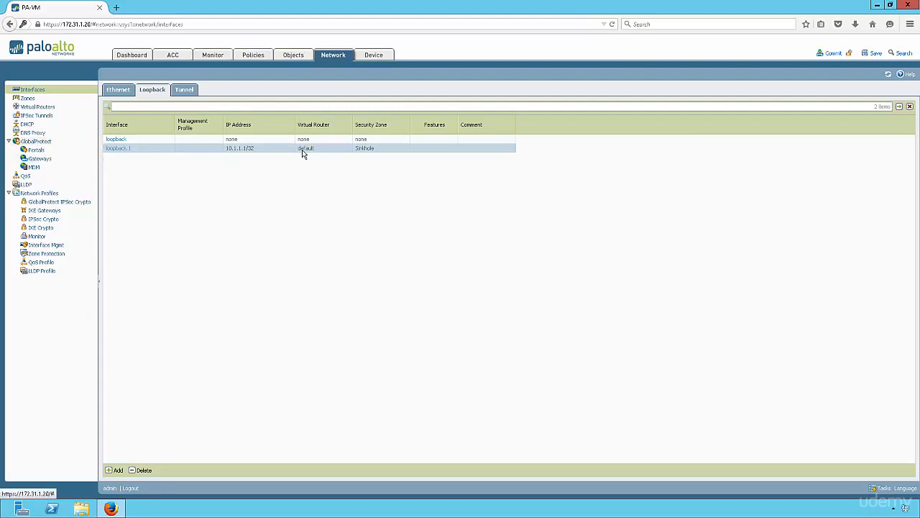
mouse_move(380, 153)
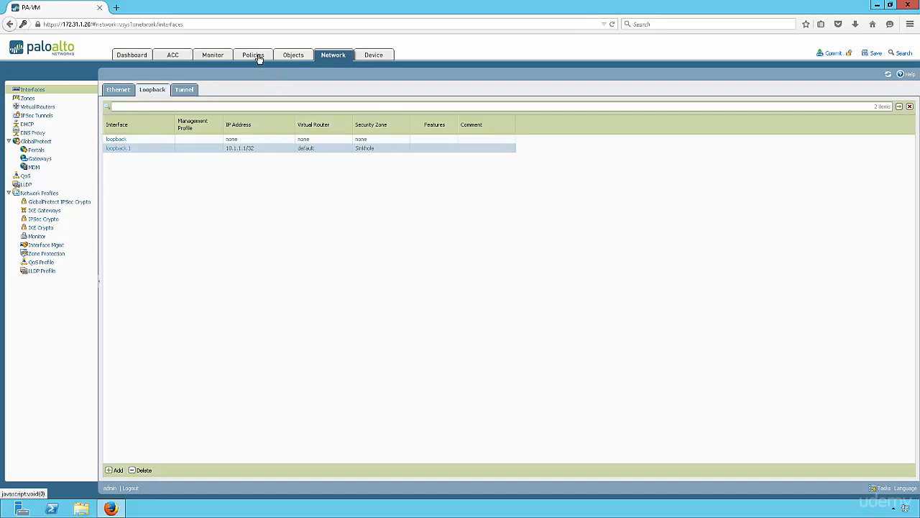
- Create a security rule into the Sinkhole zone with a source zone and logging at session start, then save it
left_click(253, 54)
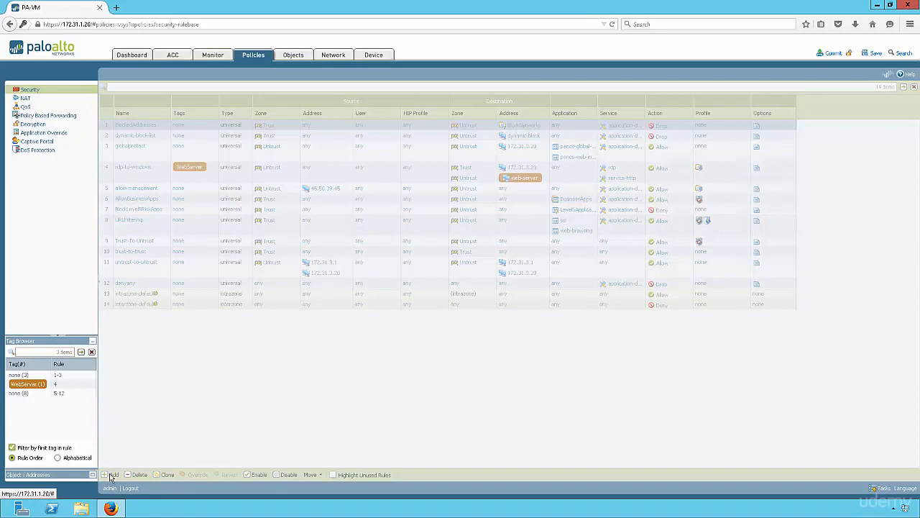
left_click(112, 475)
type("SinkholeDns")
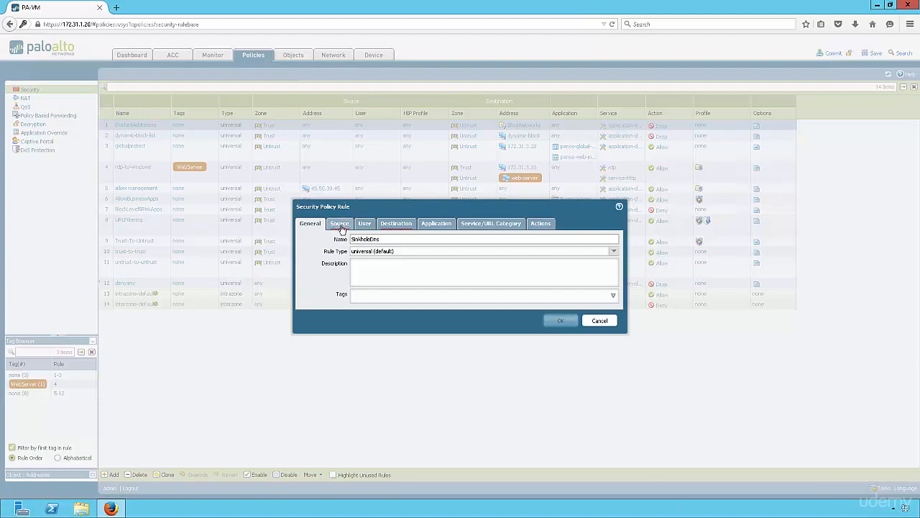
left_click(339, 223)
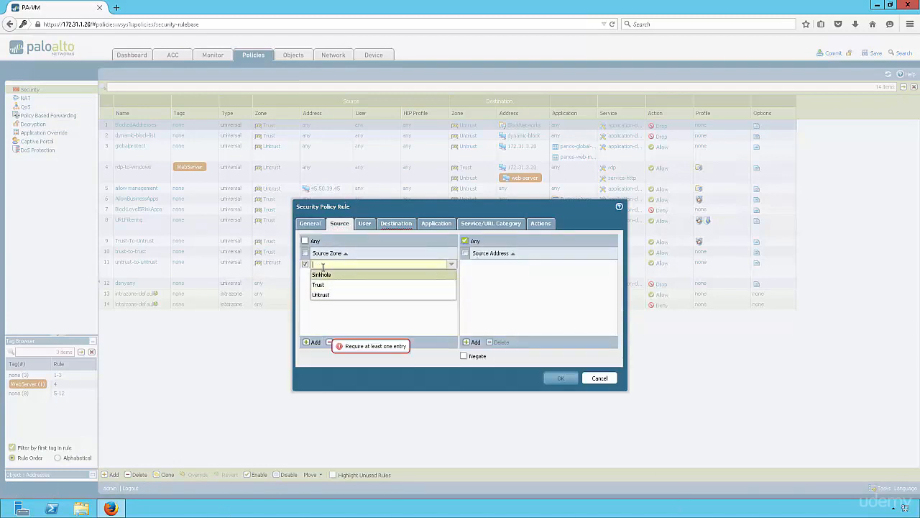
left_click(397, 223)
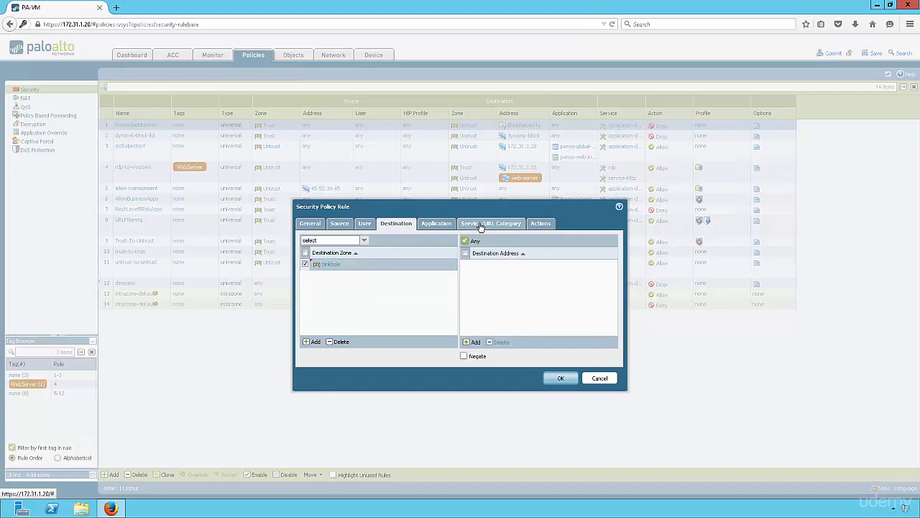
left_click(490, 223)
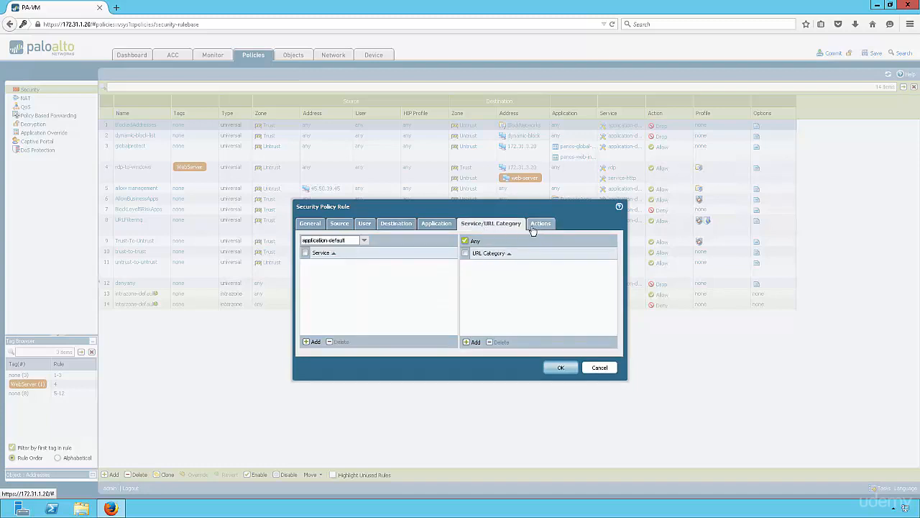
left_click(541, 223)
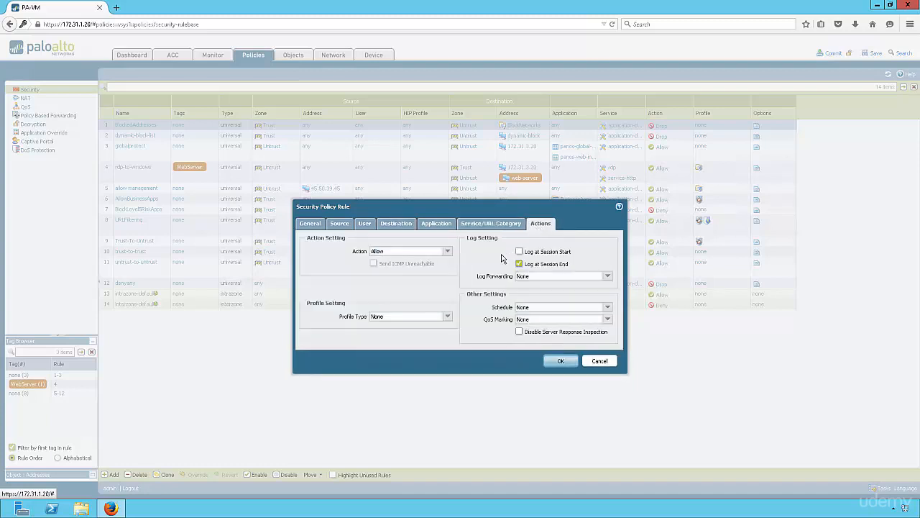
left_click(519, 250)
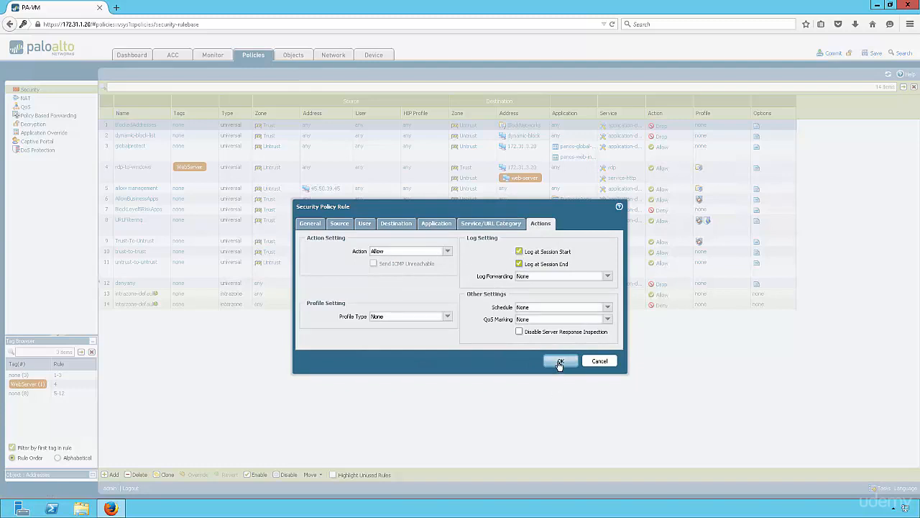
left_click(560, 360)
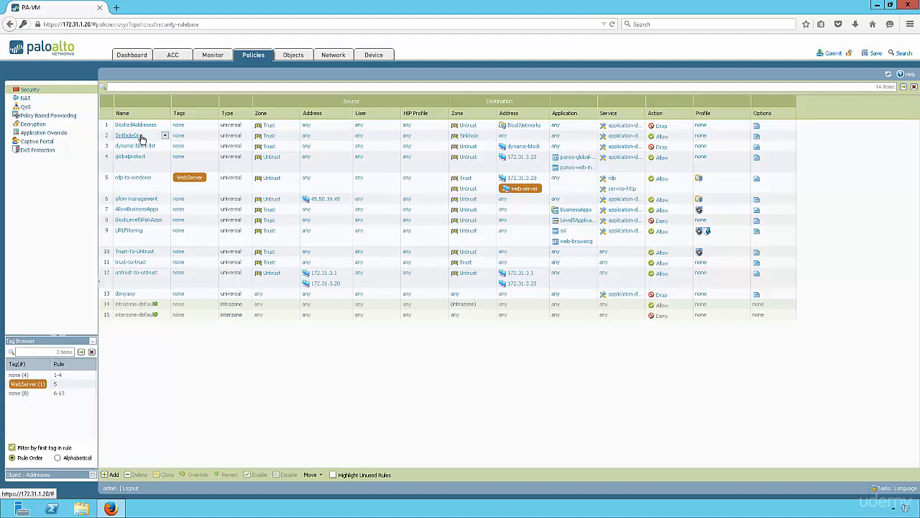
mouse_move(141, 139)
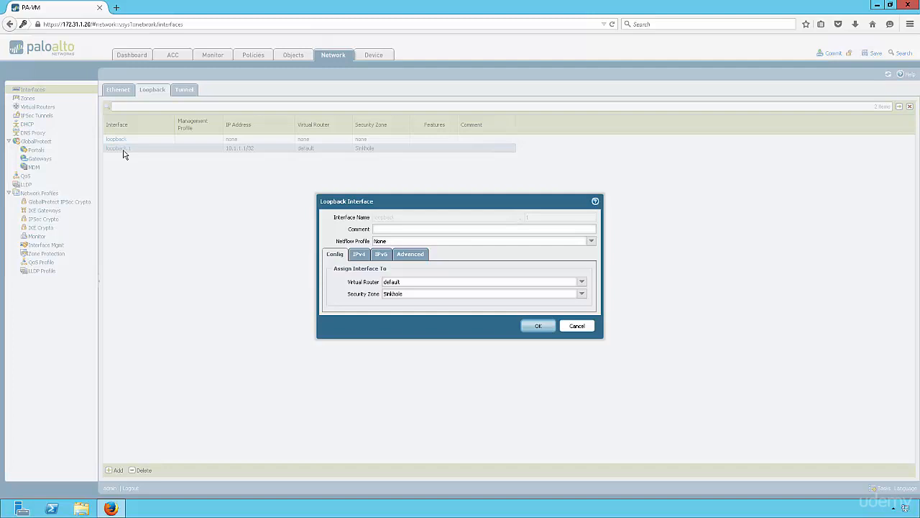
mouse_move(434, 257)
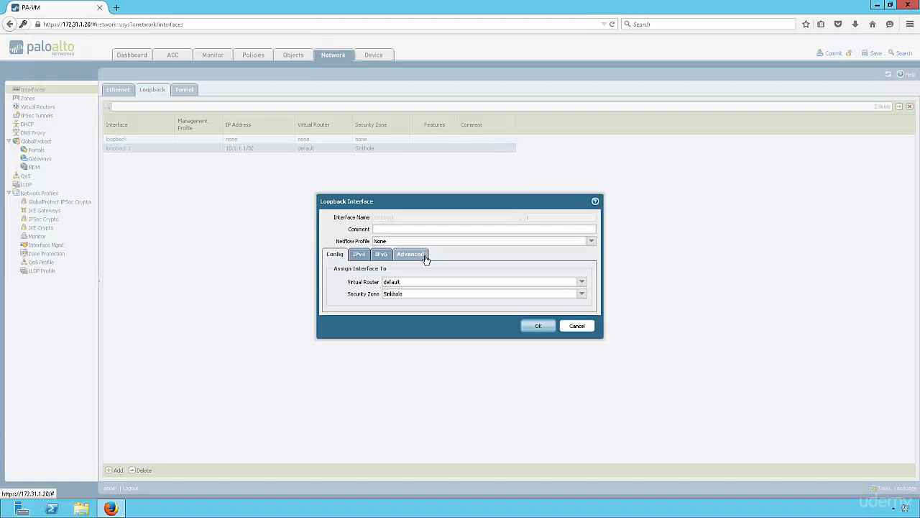
- Save the loopback interface on the default router in the Sinkhole zone
left_click(360, 253)
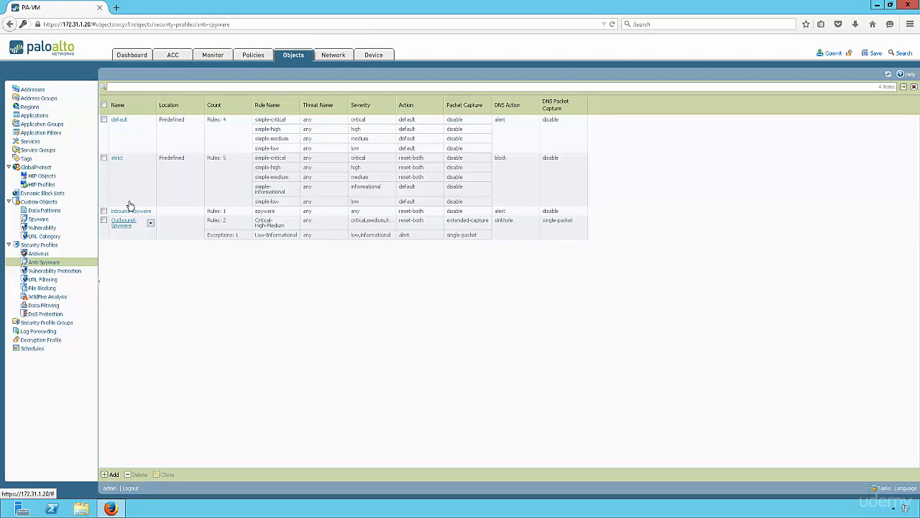
mouse_move(253, 54)
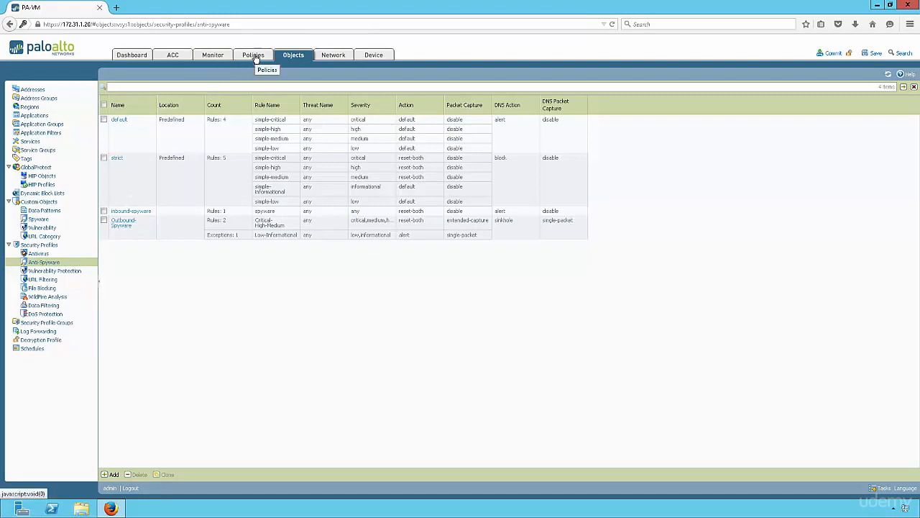
mouse_move(253, 55)
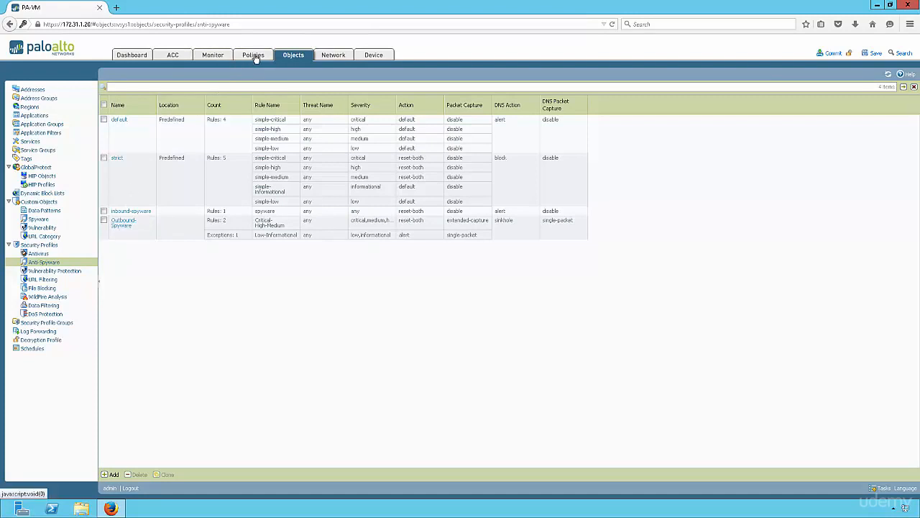
- Return to the security policy rule list showing the Sinkhole rule
left_click(253, 54)
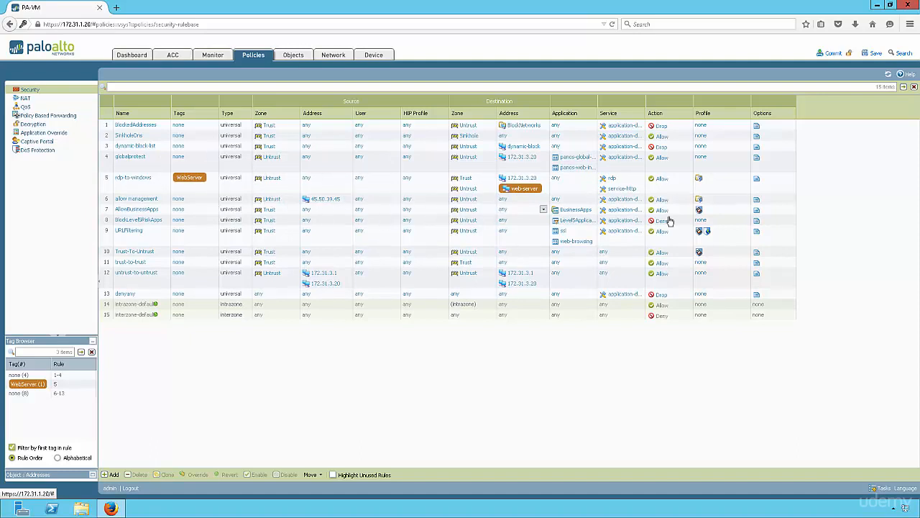
- Set rule 8's Anti-Spyware profile to Outbound-Spyware and save the rule
left_click(136, 210)
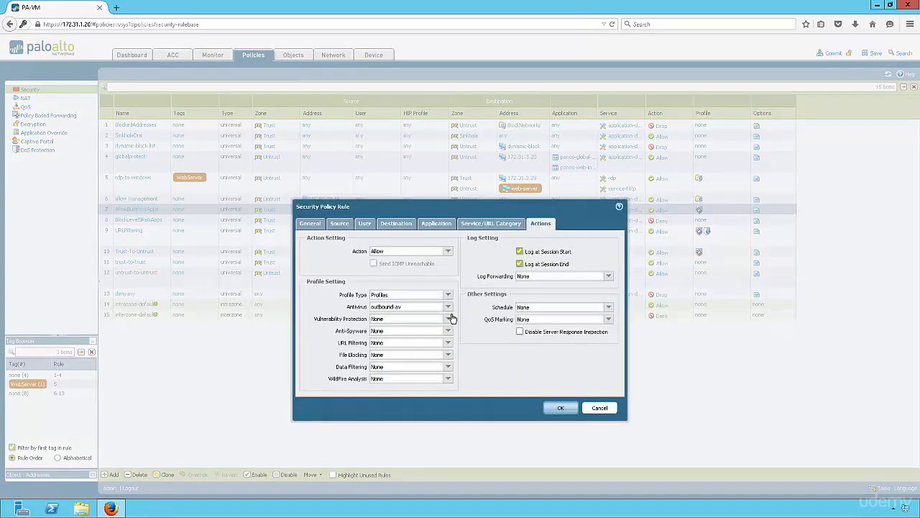
mouse_move(445, 336)
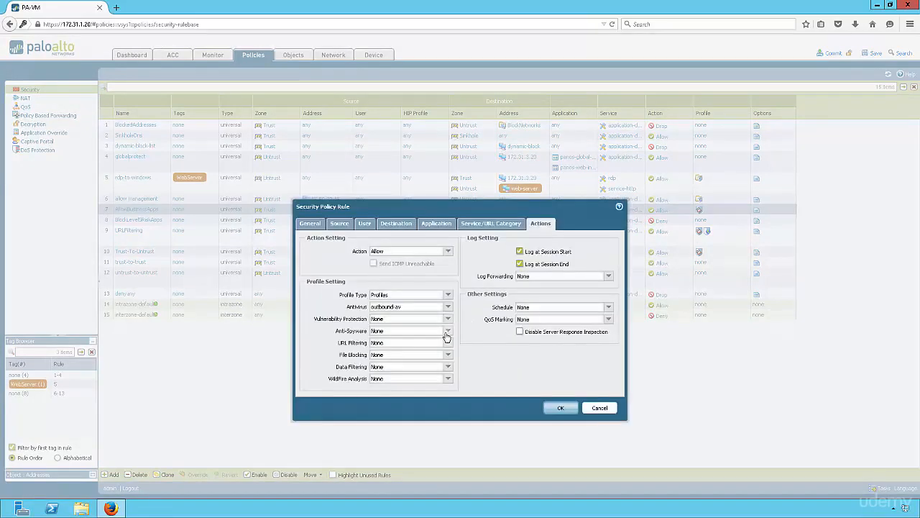
left_click(448, 330)
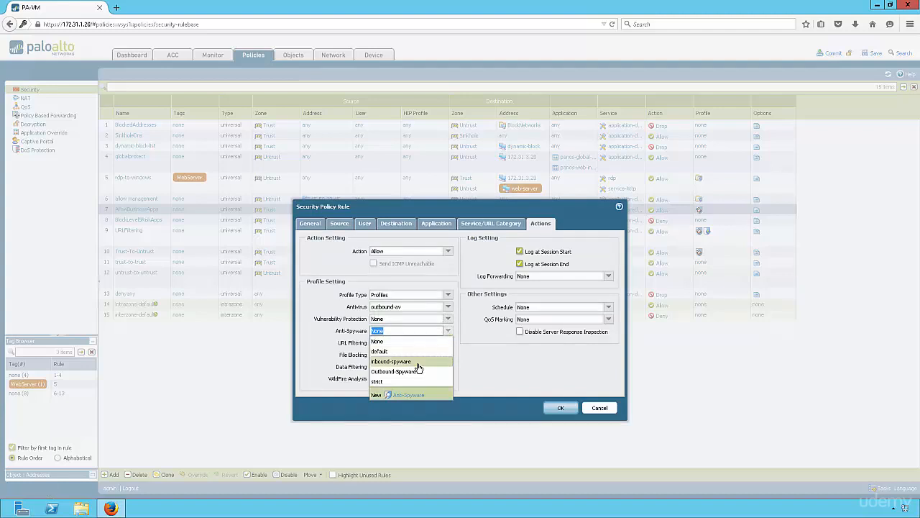
left_click(394, 371)
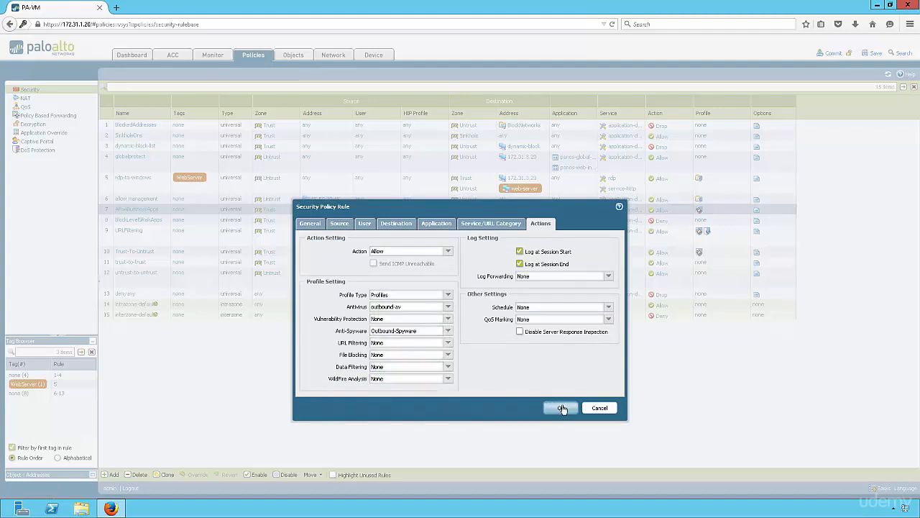
left_click(561, 408)
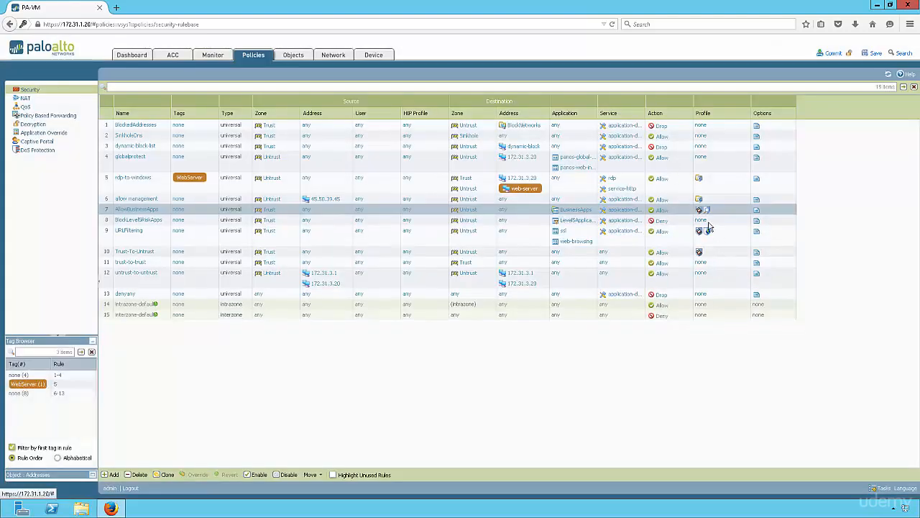
mouse_move(761, 209)
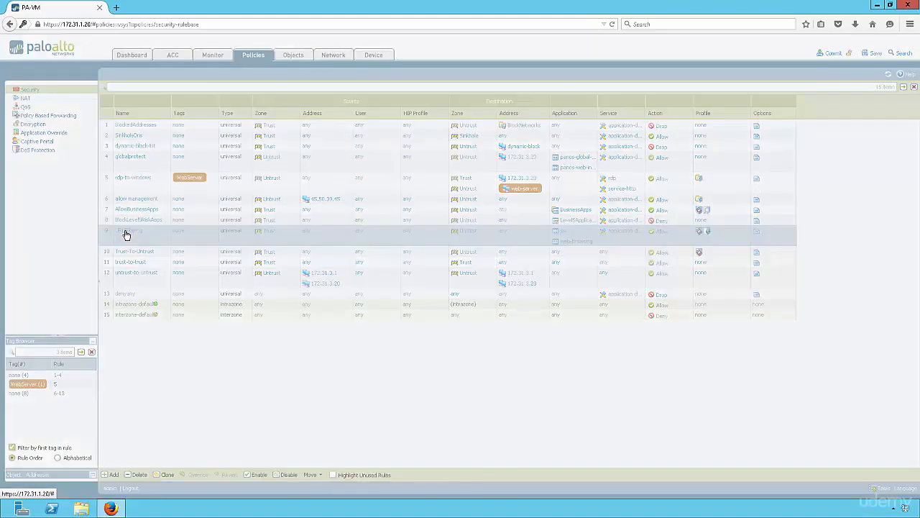
mouse_move(452, 288)
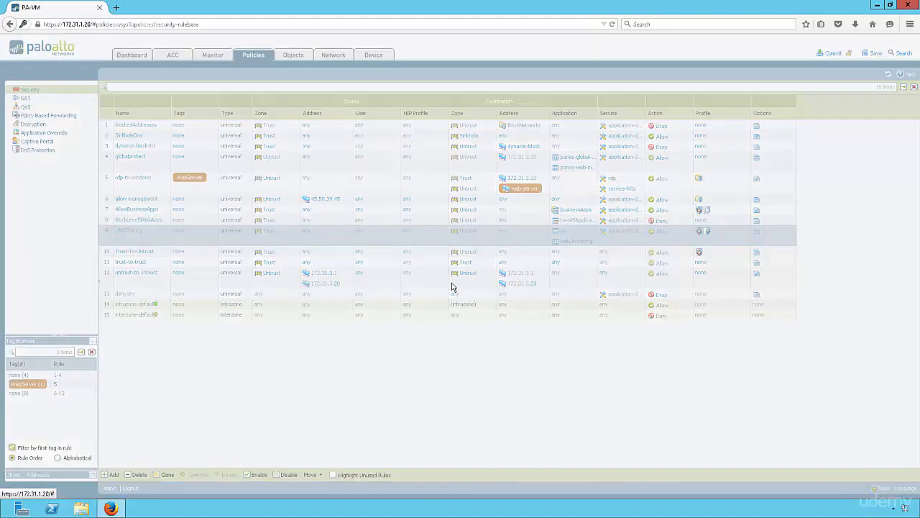
- Set rule 9's Anti-Spyware profile to Outbound-Spyware, keeping its URL filtering, and save
double_click(129, 230)
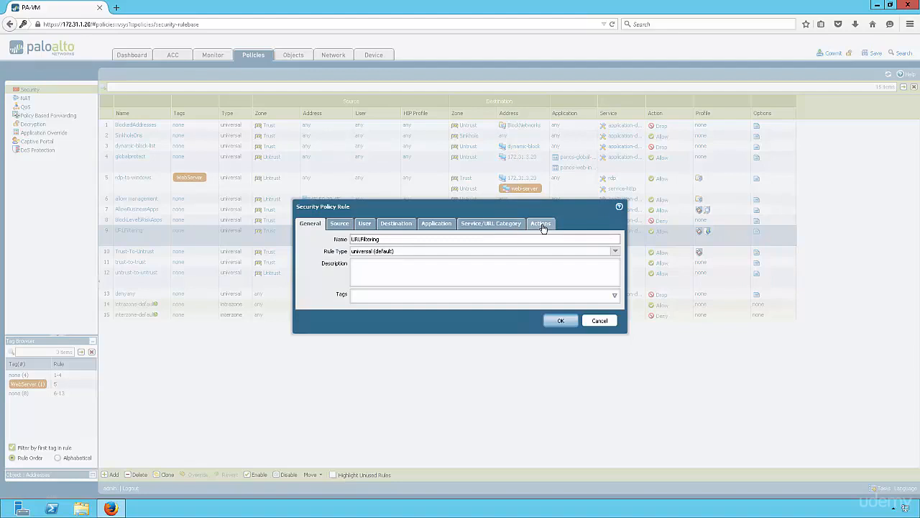
left_click(540, 223)
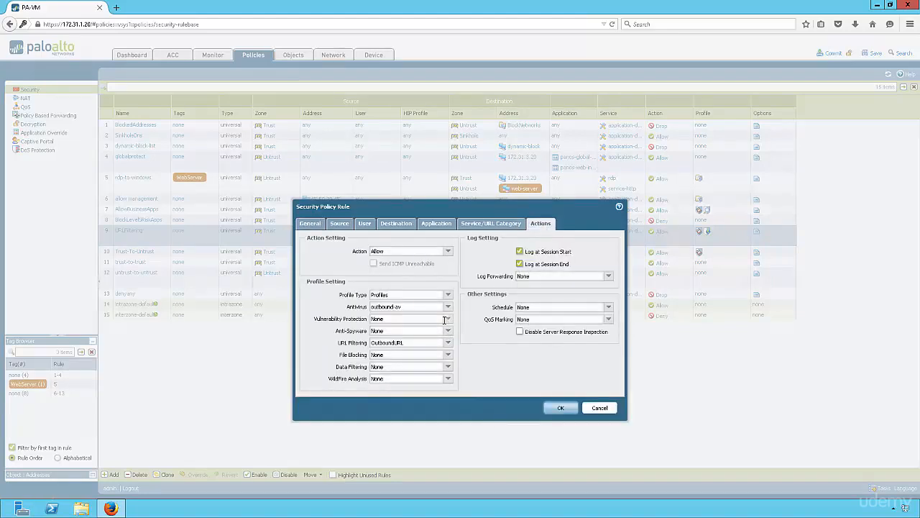
left_click(448, 331)
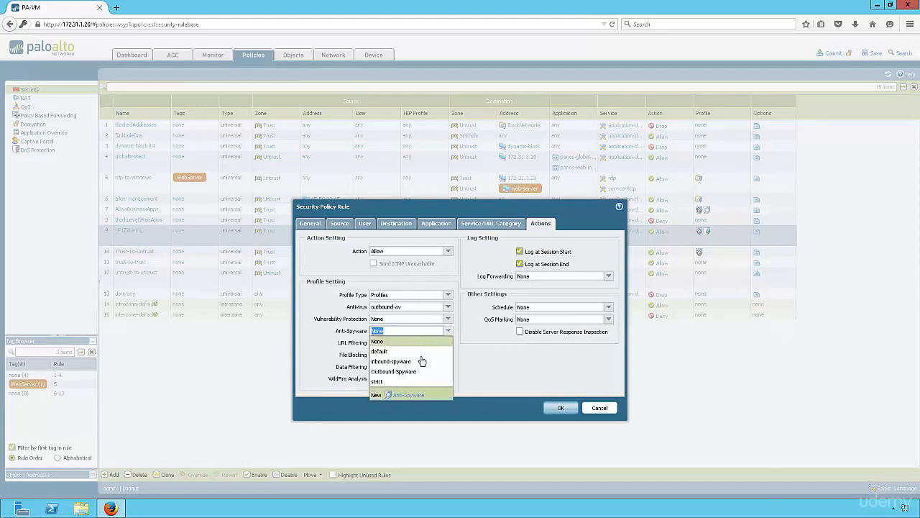
left_click(394, 371)
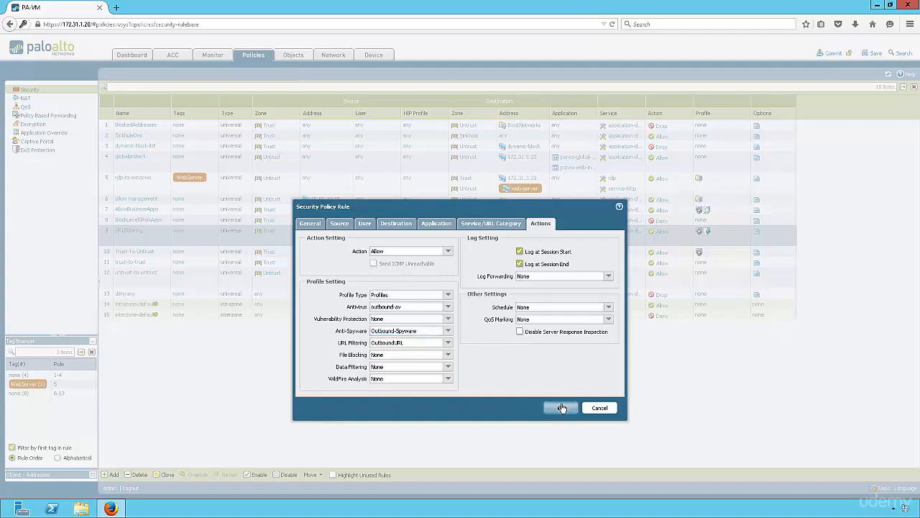
left_click(561, 409)
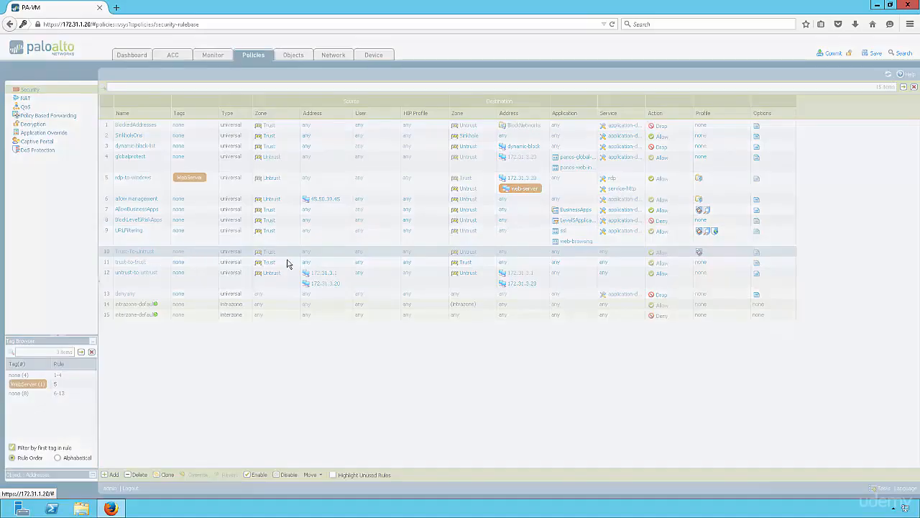
mouse_move(446, 263)
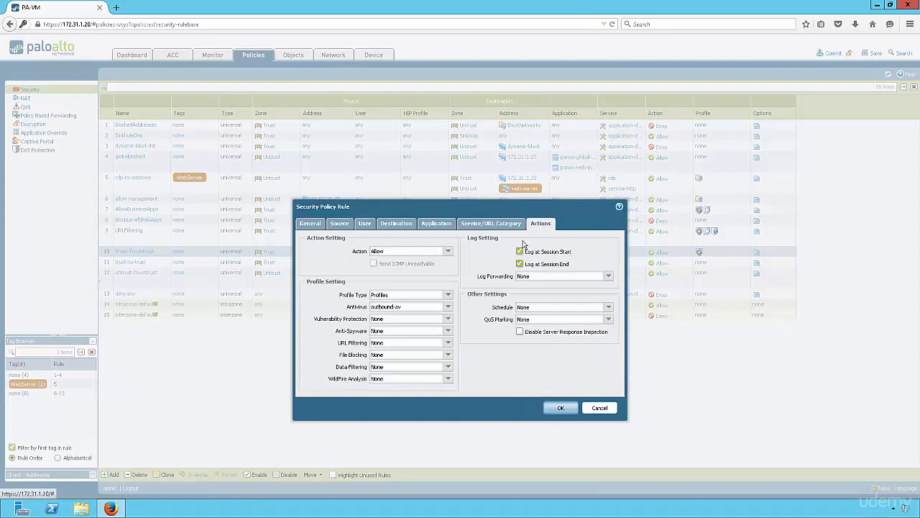
mouse_move(449, 333)
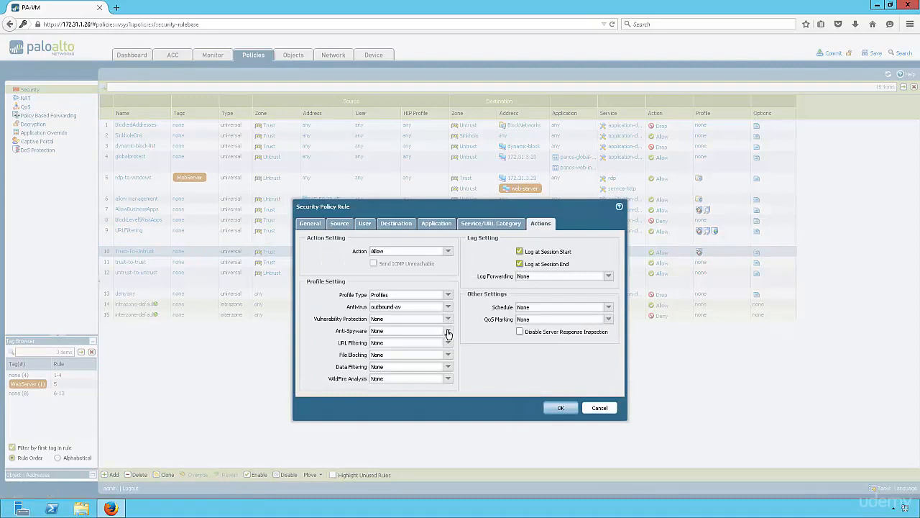
- Set rule 10's Anti-Spyware profile to Outbound-Spyware and save the rule
left_click(449, 330)
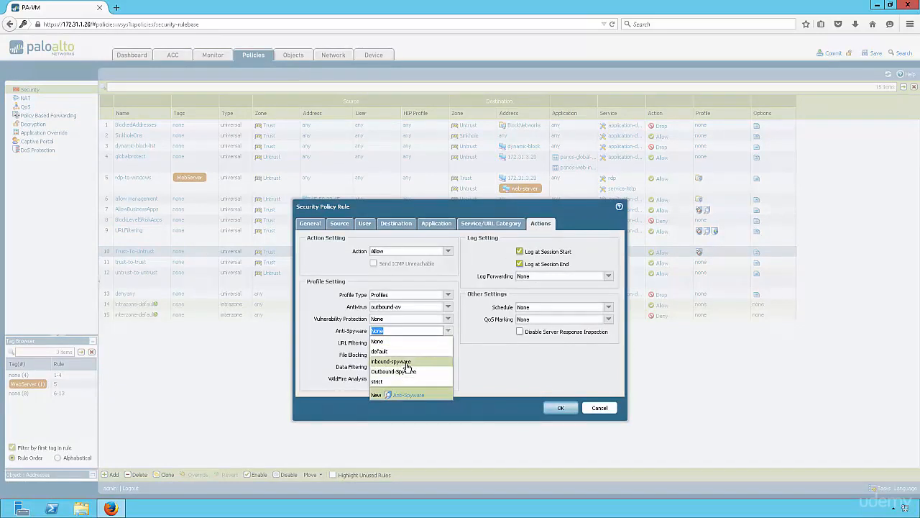
left_click(394, 371)
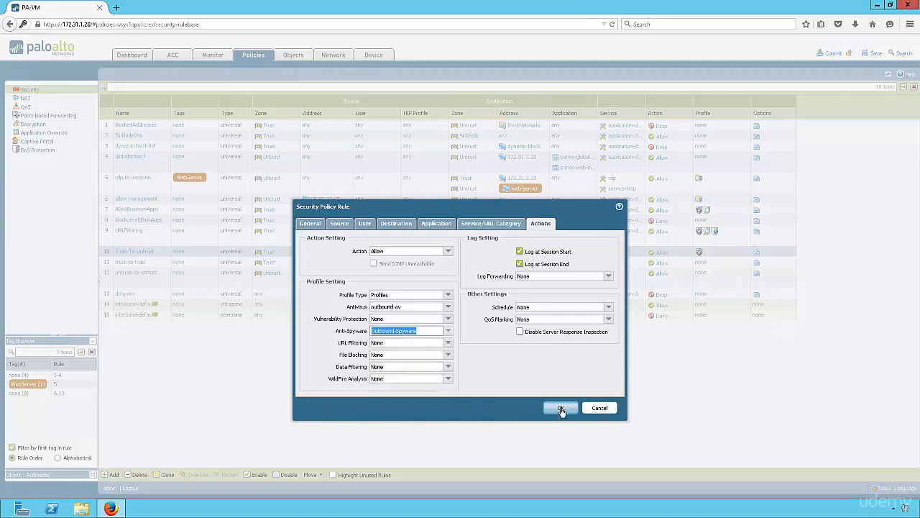
left_click(561, 408)
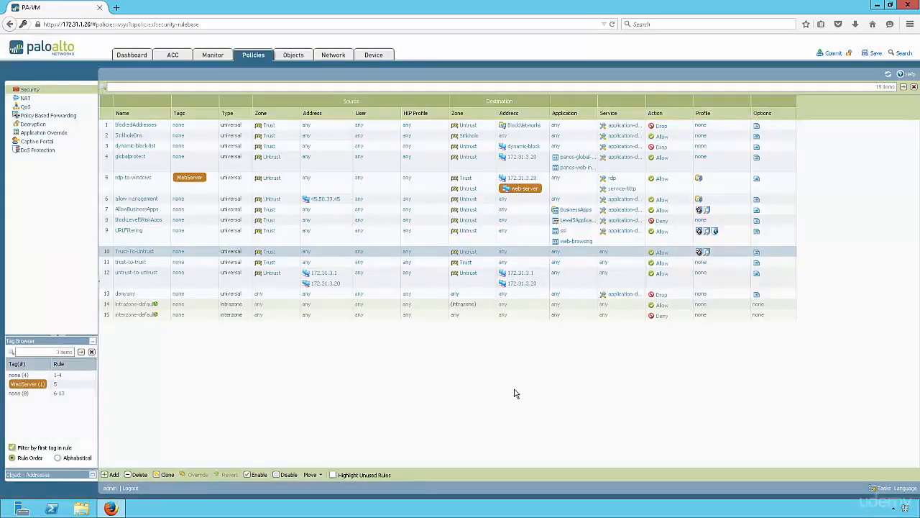
mouse_move(615, 112)
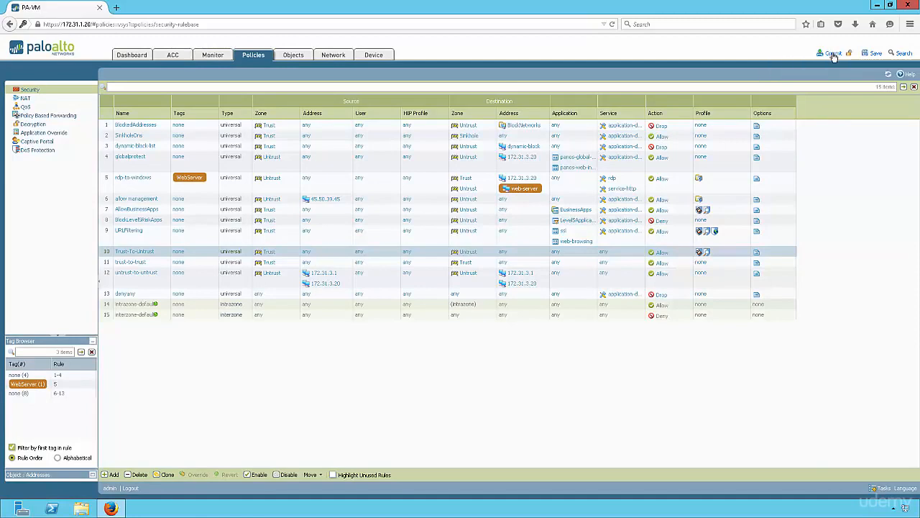
- Commit the configuration, confirming the overwrite of the running config
left_click(835, 53)
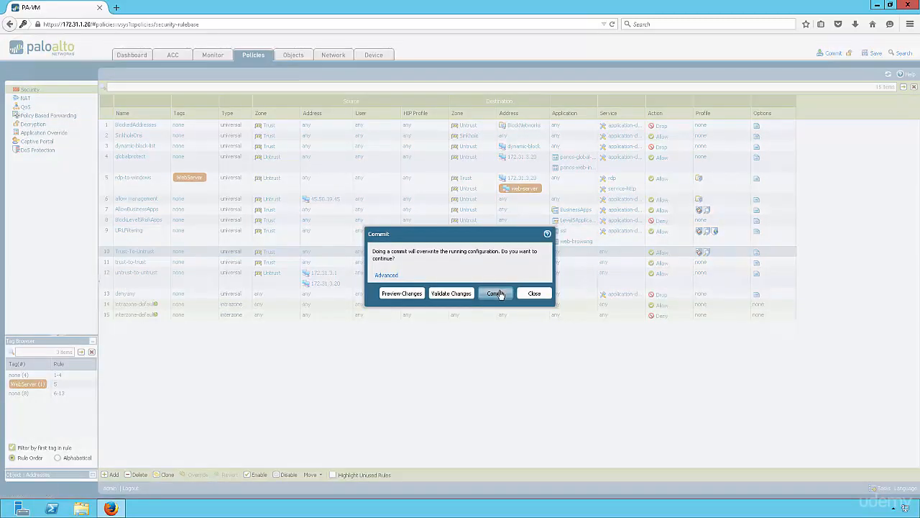
left_click(495, 294)
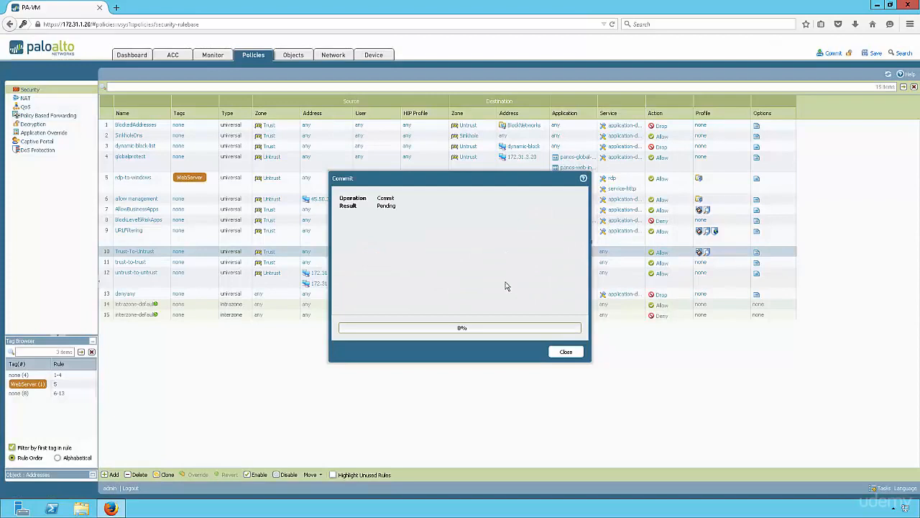